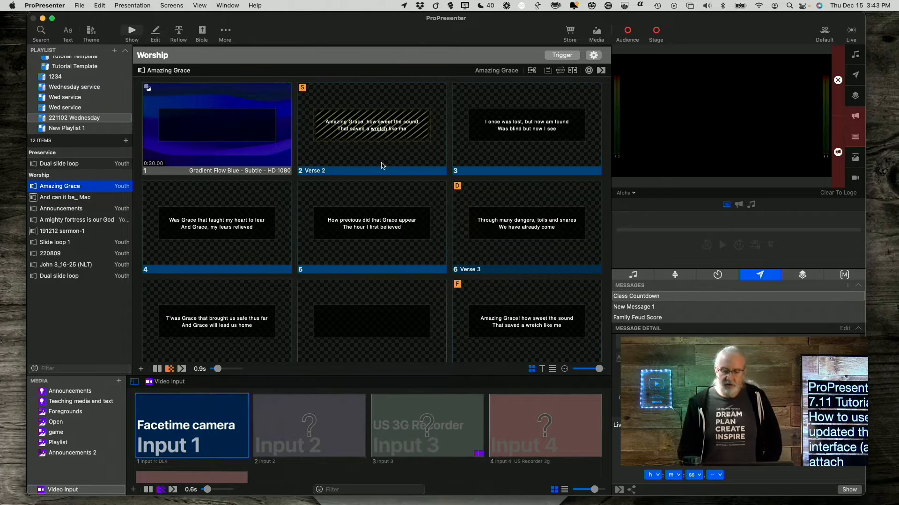
{"action": "mouse_move", "coordinate": [403, 140]}
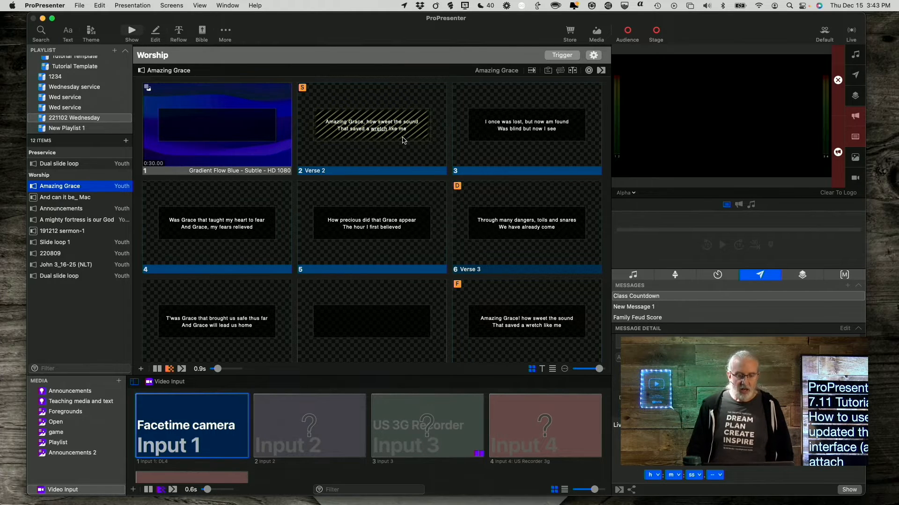
{"action": "mouse_move", "coordinate": [222, 121]}
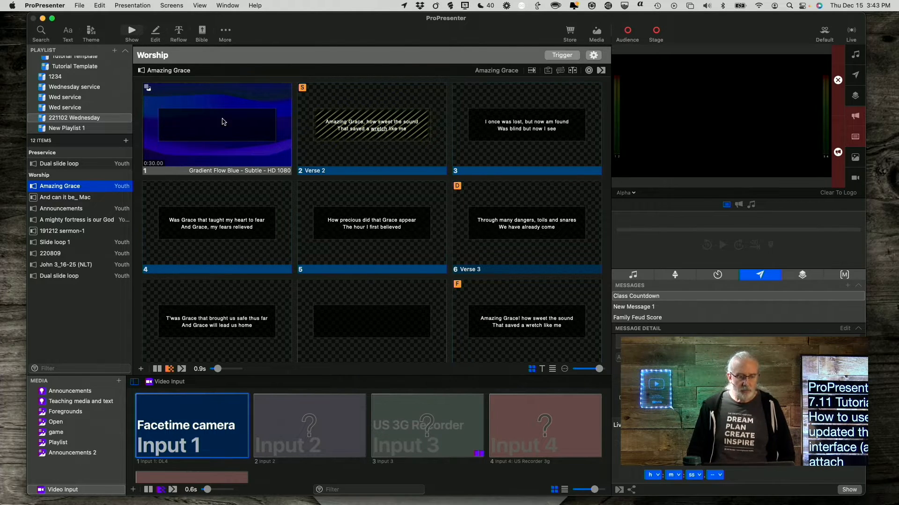
{"action": "mouse_move", "coordinate": [421, 247]}
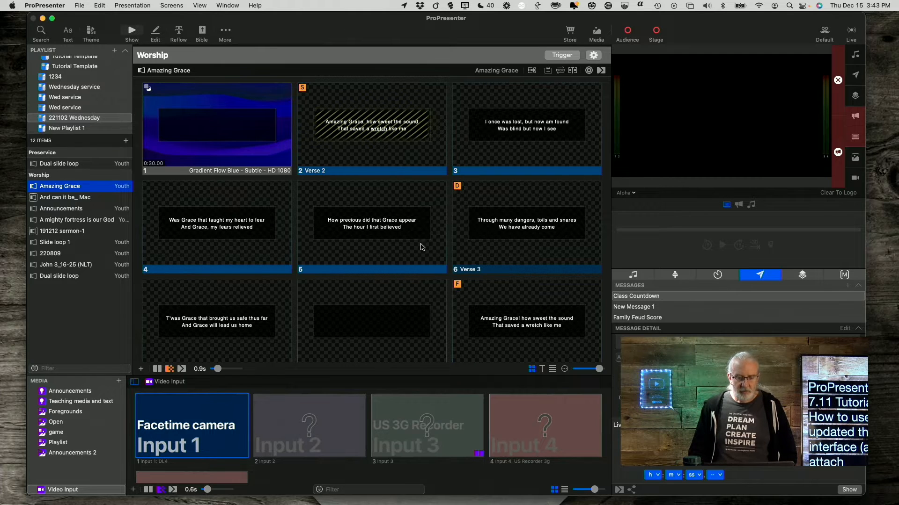
{"action": "mouse_move", "coordinate": [222, 112]}
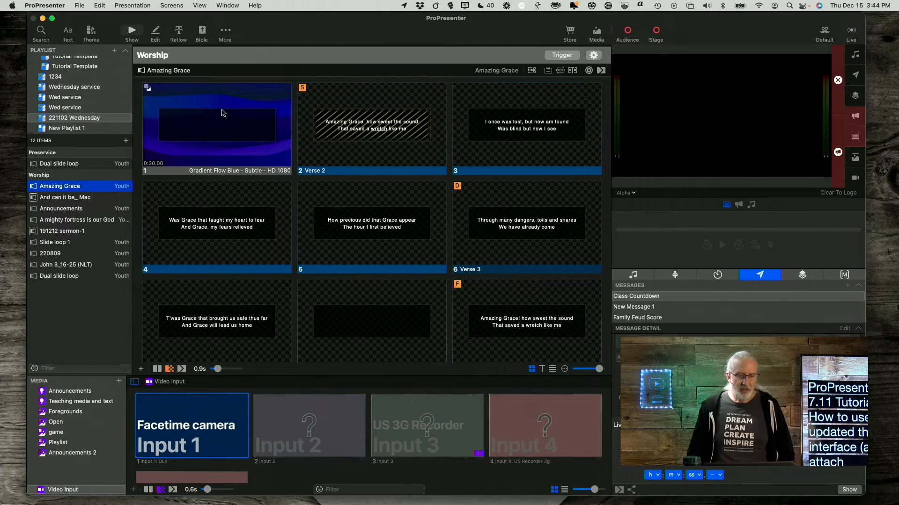
{"action": "mouse_move", "coordinate": [228, 130]}
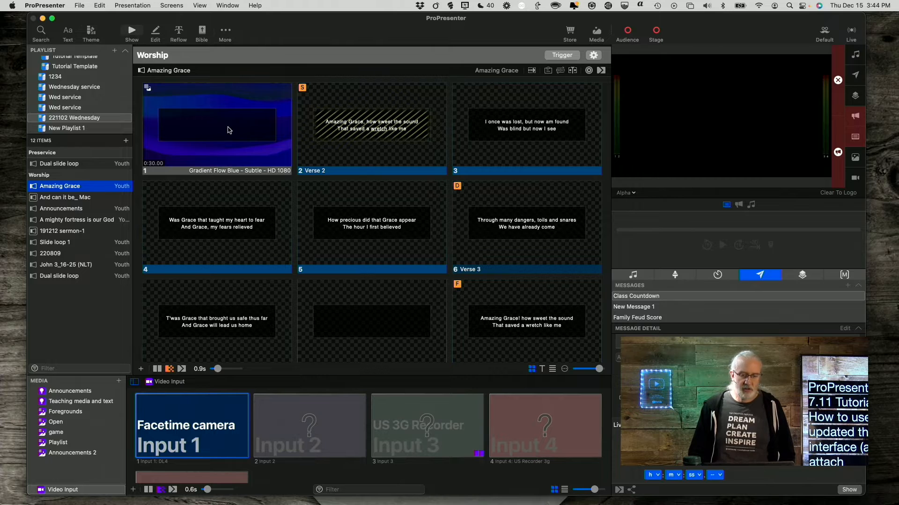
{"action": "mouse_move", "coordinate": [383, 150]}
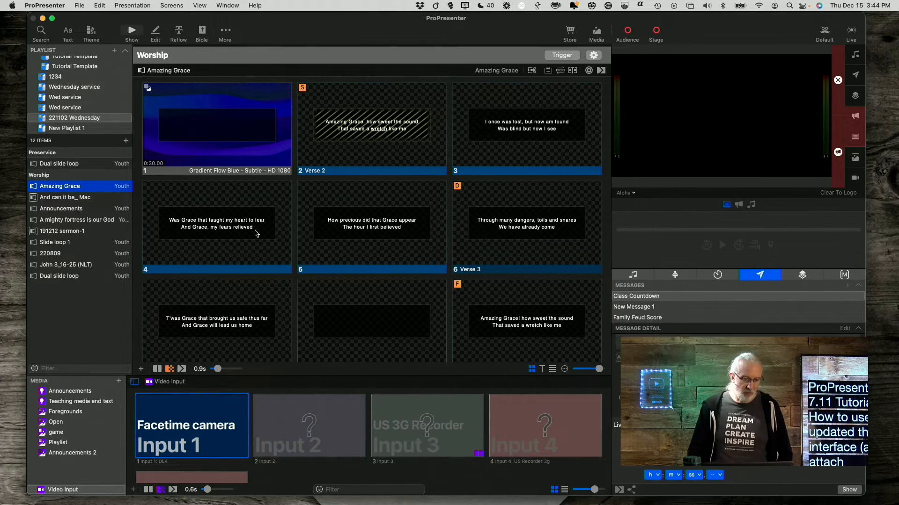
{"action": "mouse_move", "coordinate": [277, 103]}
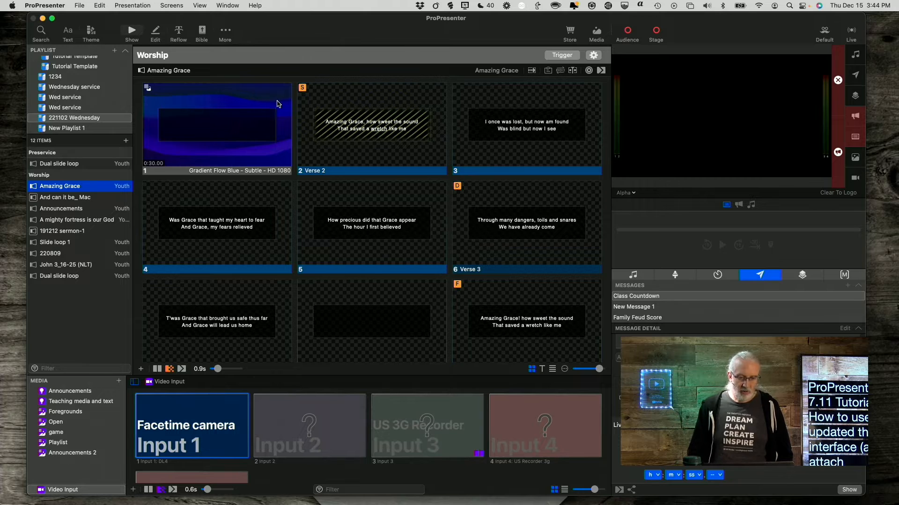
Trigger the Gradient Flow Blue background slide, then put slide 3's 'I once was lost' lyric live.
{"action": "left_click", "coordinate": [217, 126]}
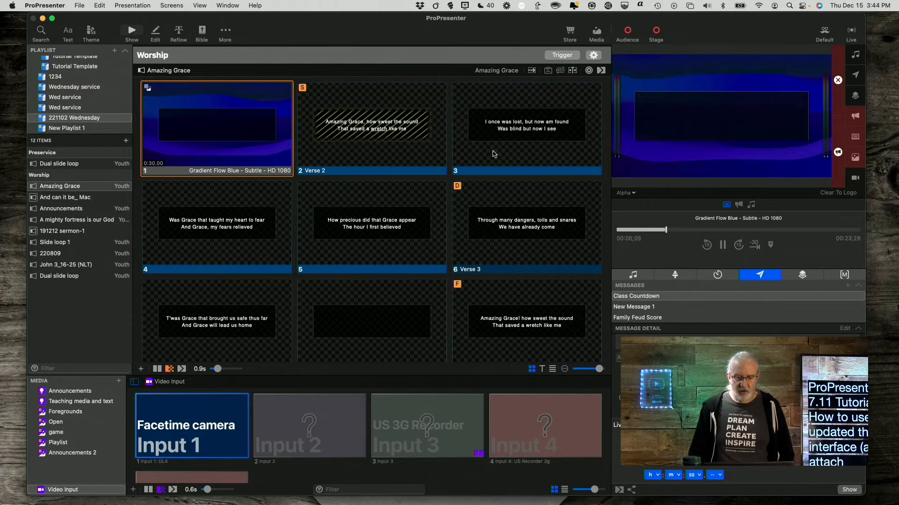
{"action": "left_click", "coordinate": [526, 127]}
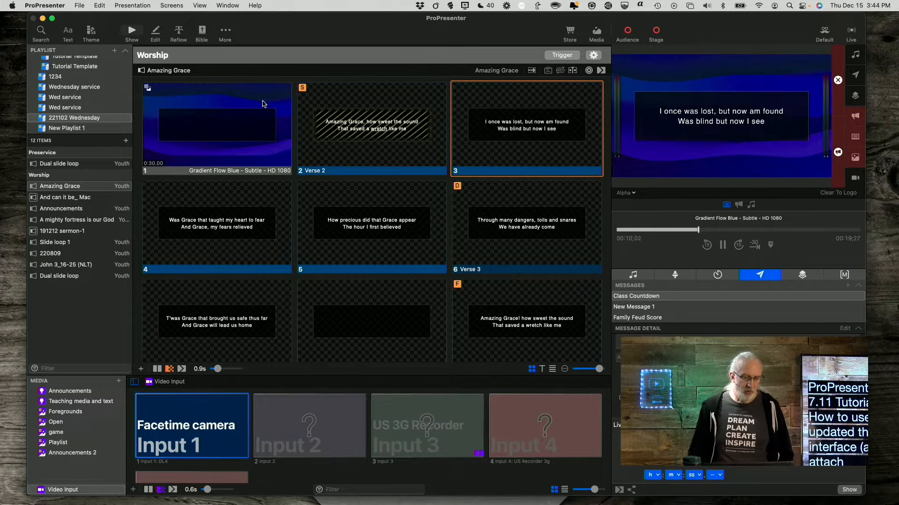
{"action": "mouse_move", "coordinate": [230, 136]}
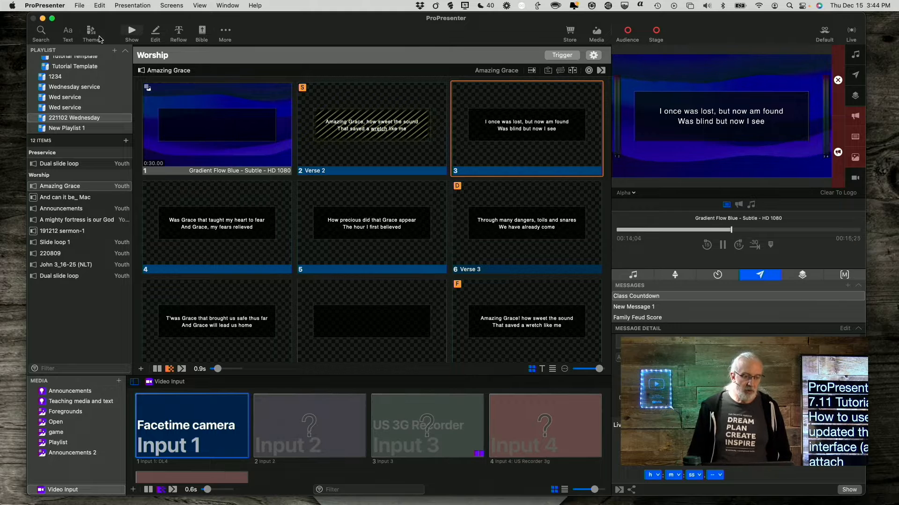
Pick Invisible text from the Theme recents and right-click its slide and theme for options.
{"action": "left_click", "coordinate": [90, 30]}
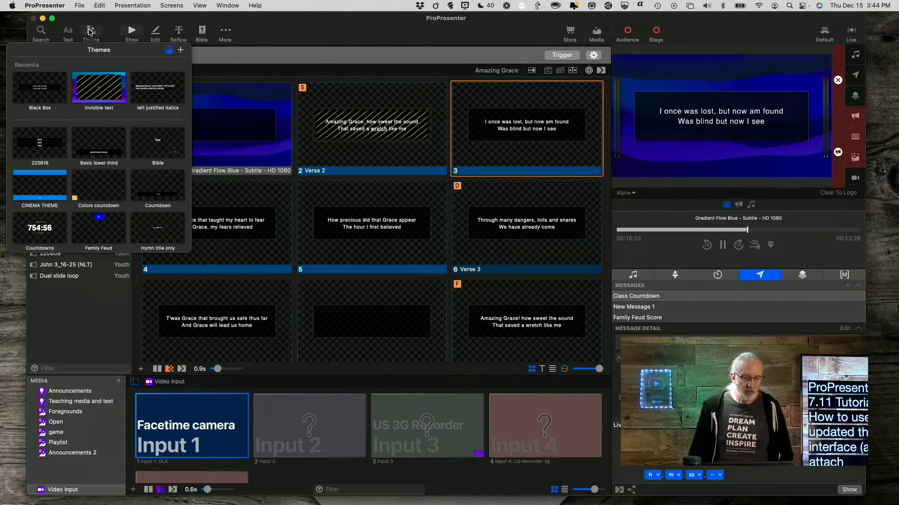
{"action": "mouse_move", "coordinate": [94, 95]}
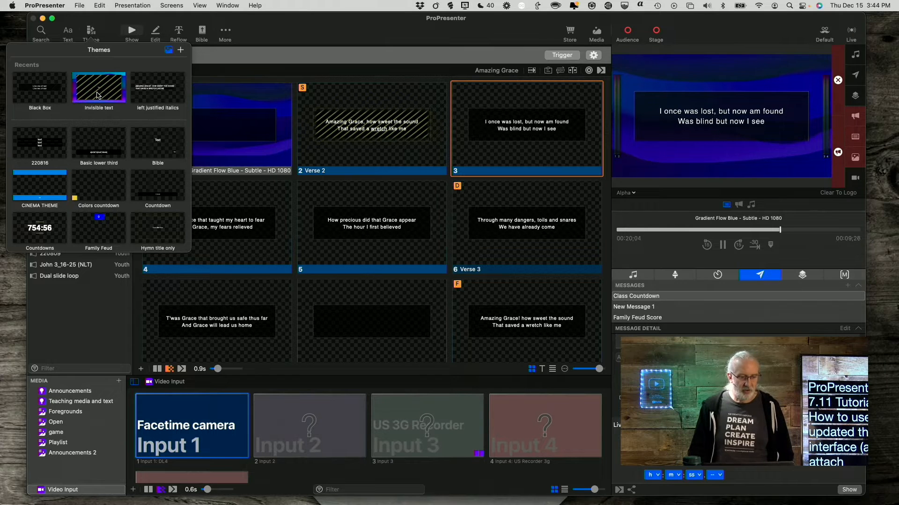
{"action": "left_click", "coordinate": [98, 88]}
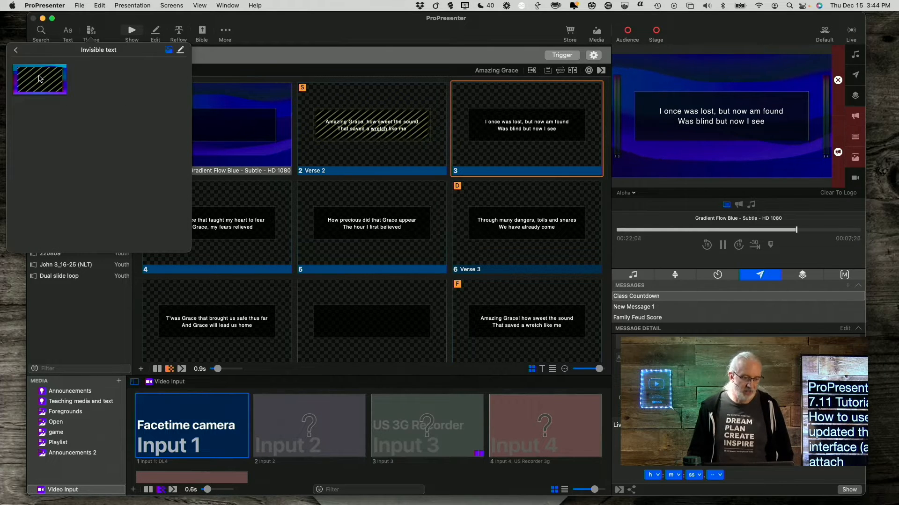
{"action": "mouse_move", "coordinate": [40, 79]}
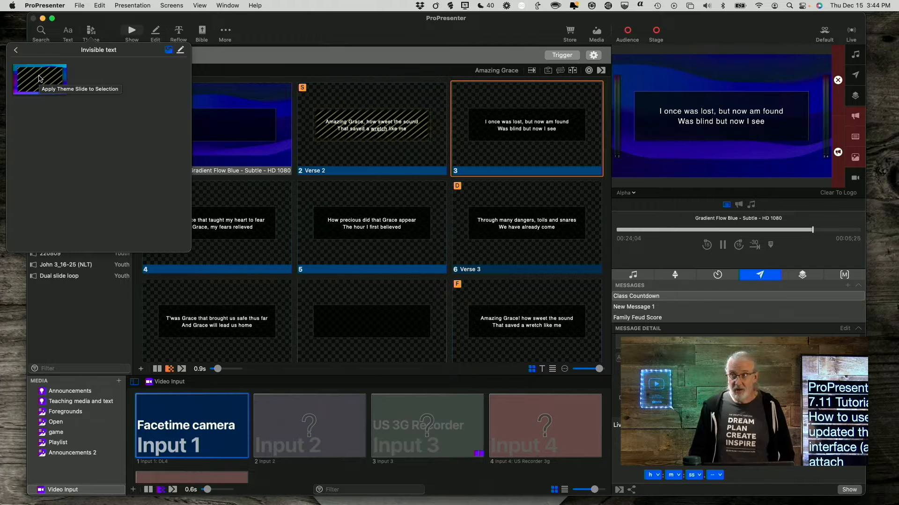
{"action": "right_click", "coordinate": [40, 80]}
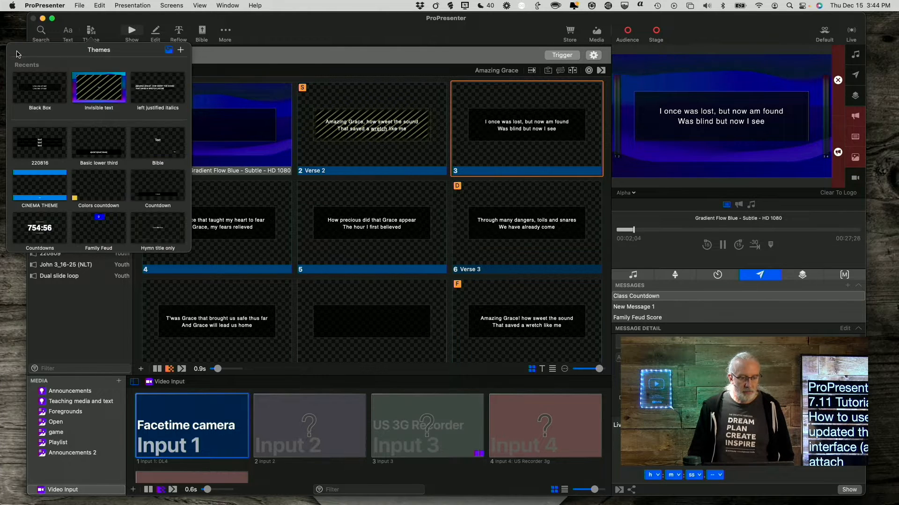
{"action": "right_click", "coordinate": [99, 88]}
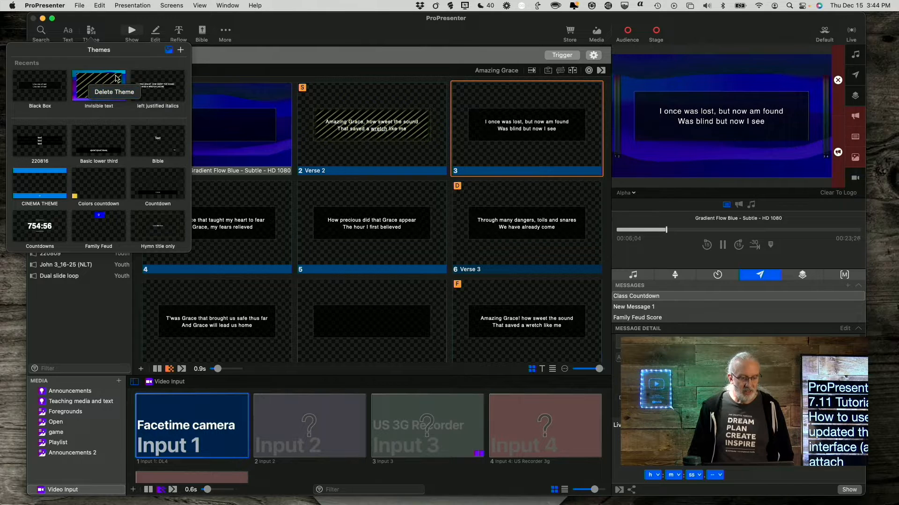
{"action": "mouse_move", "coordinate": [102, 86]}
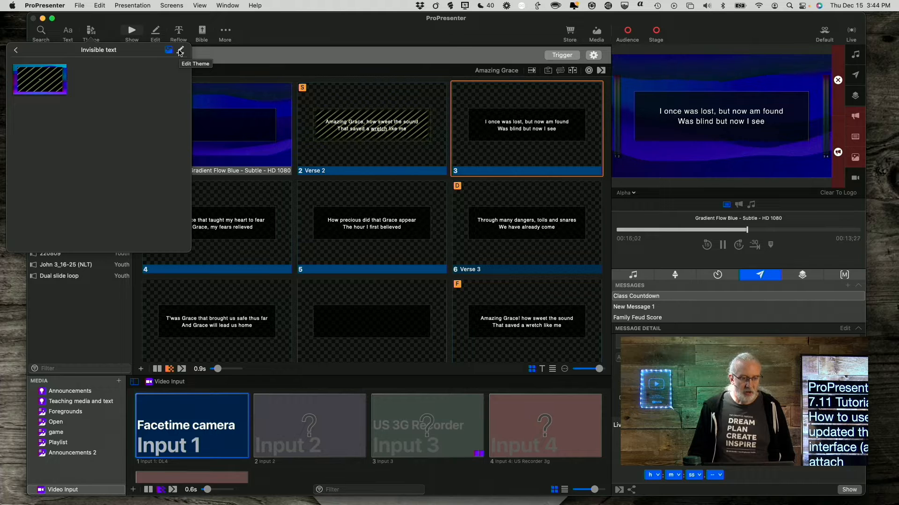
{"action": "mouse_move", "coordinate": [153, 77]}
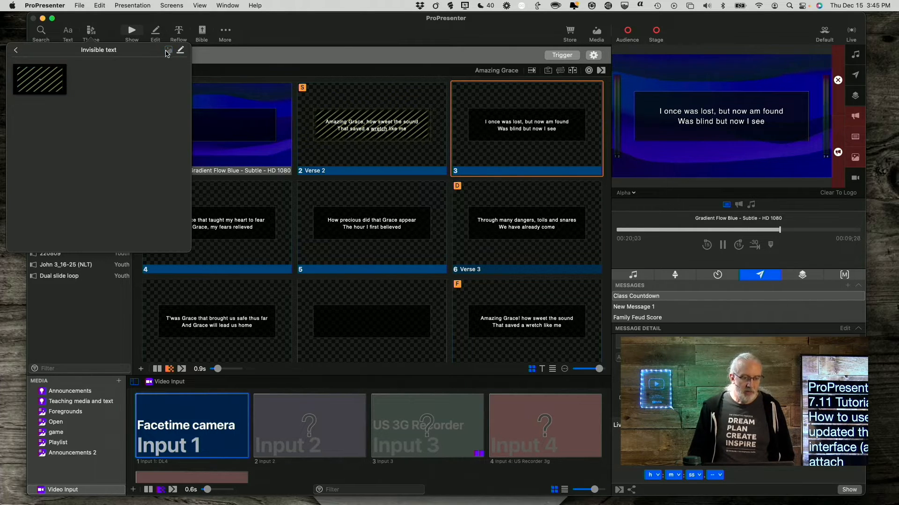
{"action": "mouse_move", "coordinate": [96, 92]}
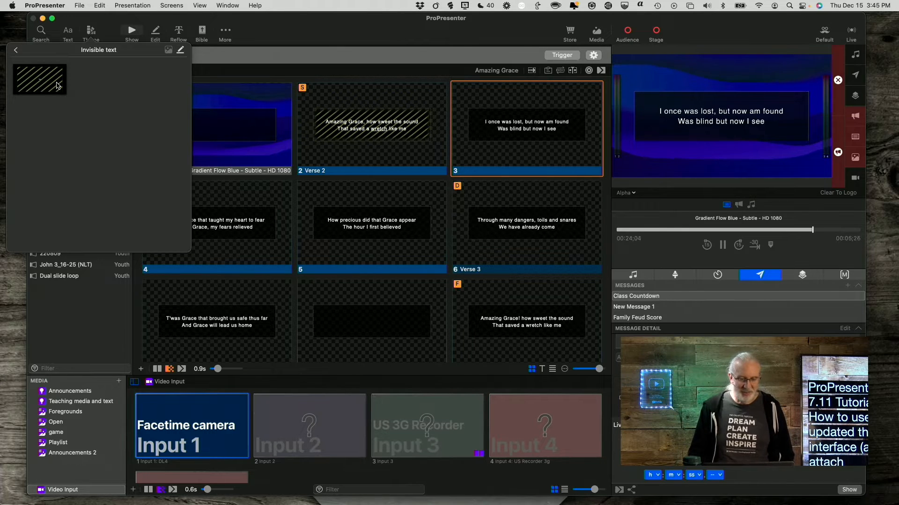
Apply the Invisible text theme slide to all slides, then trigger the background and Verse 2.
{"action": "left_click", "coordinate": [16, 50]}
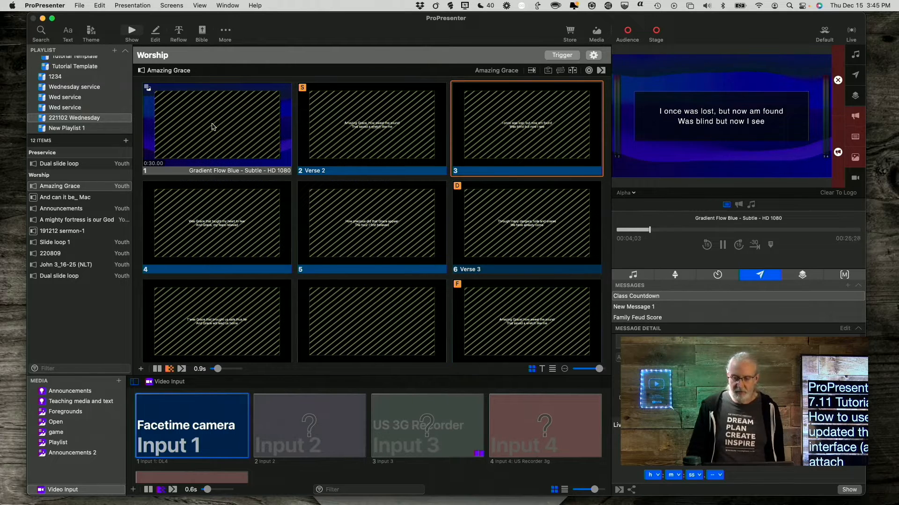
{"action": "left_click", "coordinate": [216, 126]}
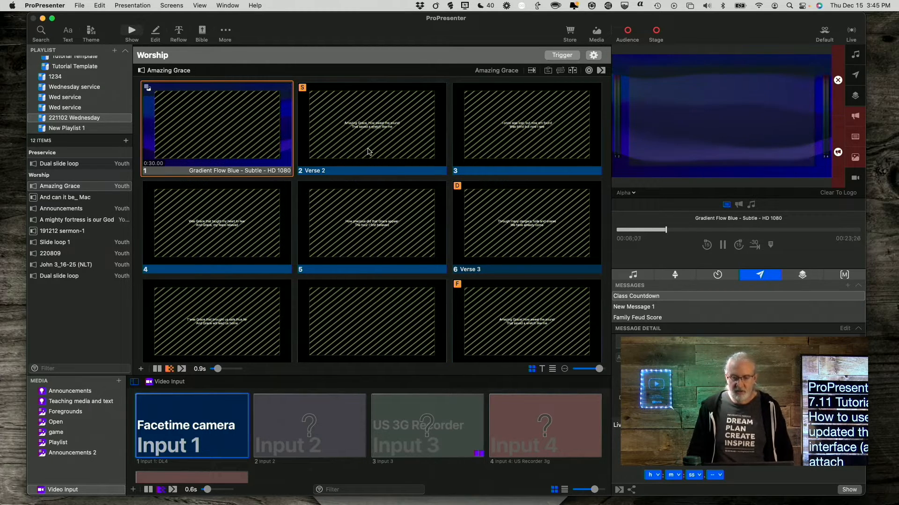
{"action": "left_click", "coordinate": [371, 126]}
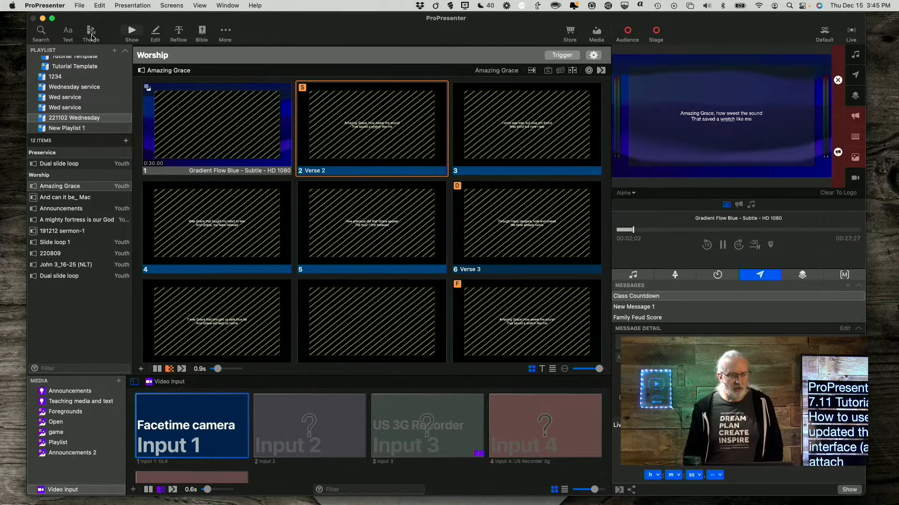
Reopen the Theme popover to reapply Invisible text with its media actions.
{"action": "left_click", "coordinate": [90, 30]}
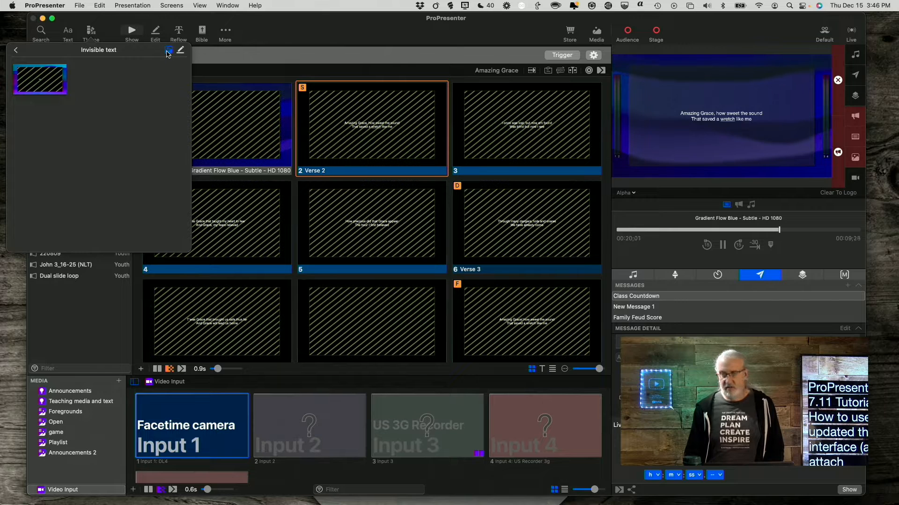
{"action": "mouse_move", "coordinate": [169, 50]}
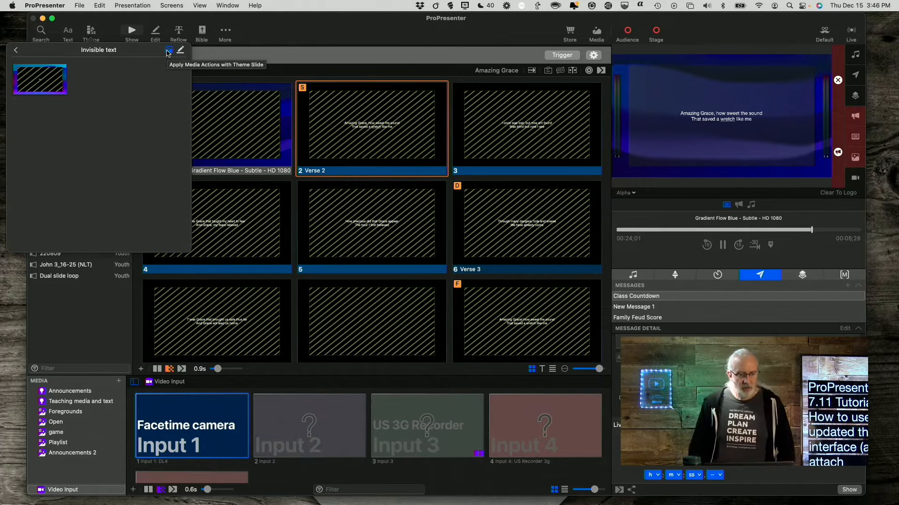
{"action": "mouse_move", "coordinate": [66, 74]}
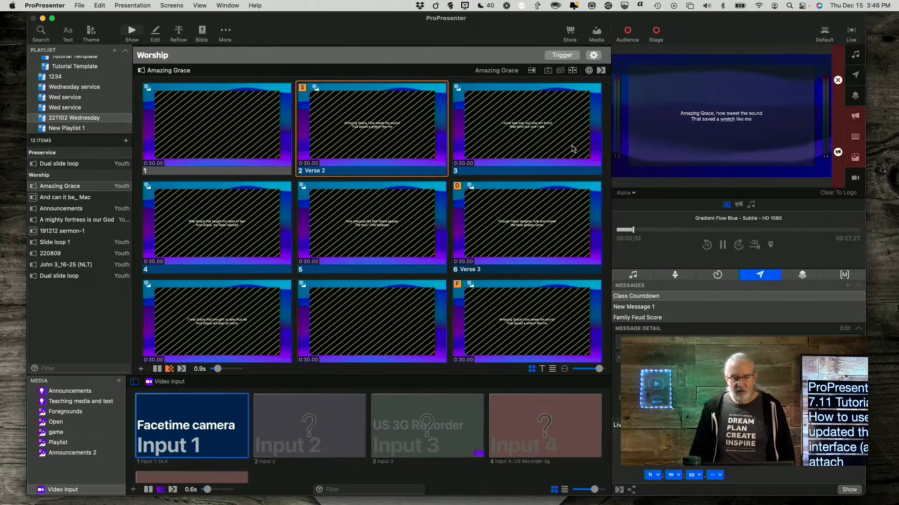
Trigger slides 1, 2, 3 and 5, then show the Teaching media and text collection.
{"action": "left_click", "coordinate": [216, 126]}
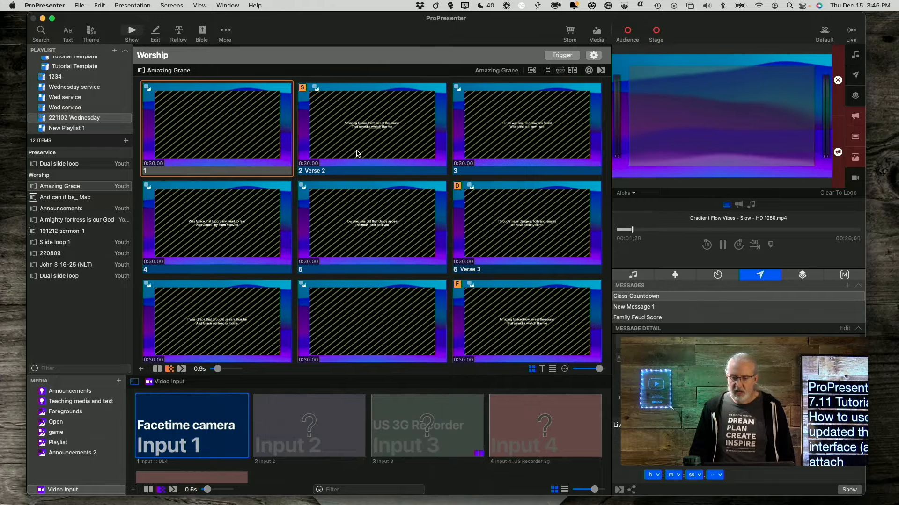
{"action": "left_click", "coordinate": [371, 125]}
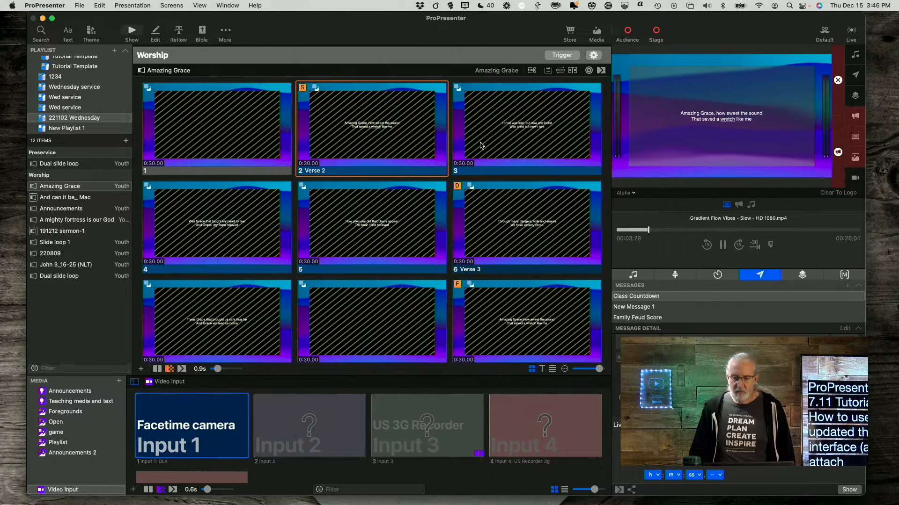
{"action": "left_click", "coordinate": [524, 126]}
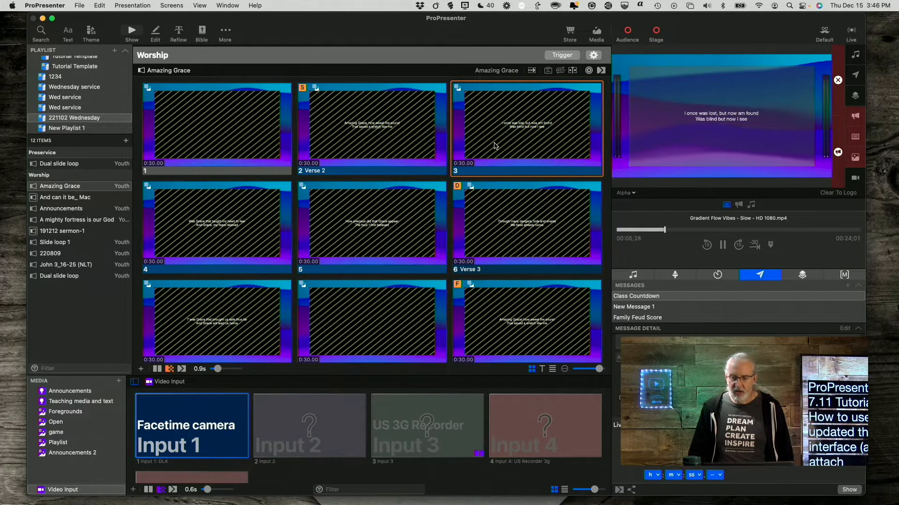
{"action": "mouse_move", "coordinate": [343, 219]}
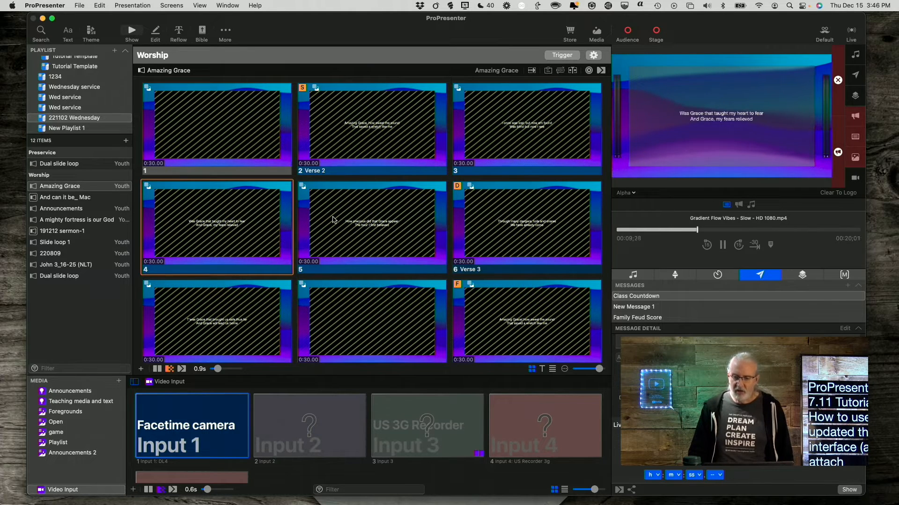
{"action": "left_click", "coordinate": [371, 227]}
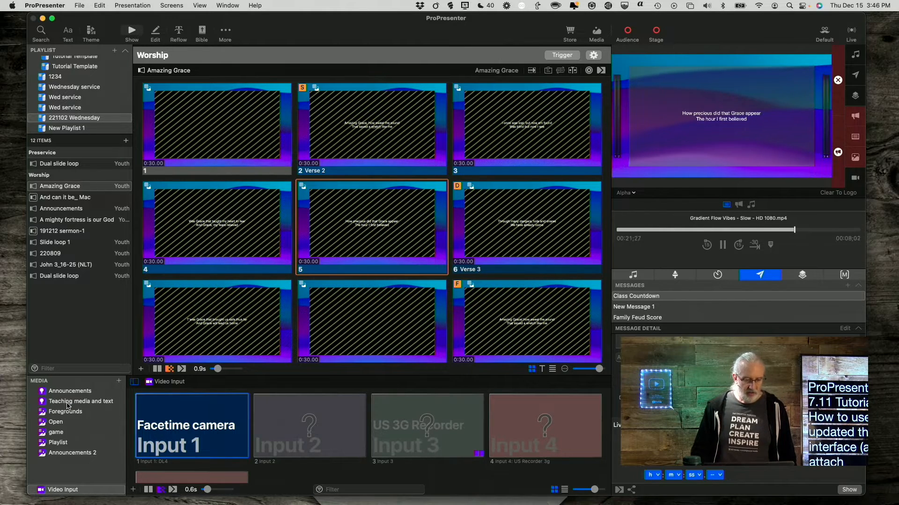
{"action": "left_click", "coordinate": [81, 401]}
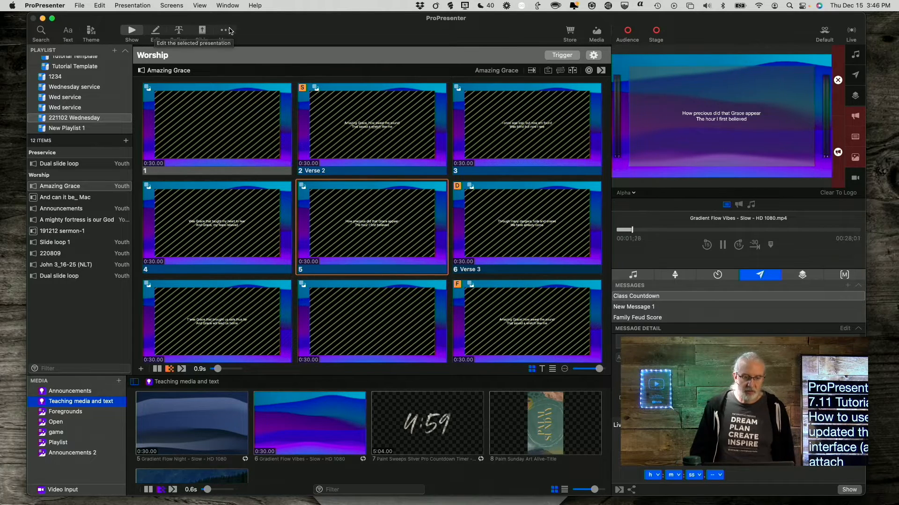
Open the Theme Editor from More and uncheck the theme slide's Background colour.
{"action": "left_click", "coordinate": [223, 31]}
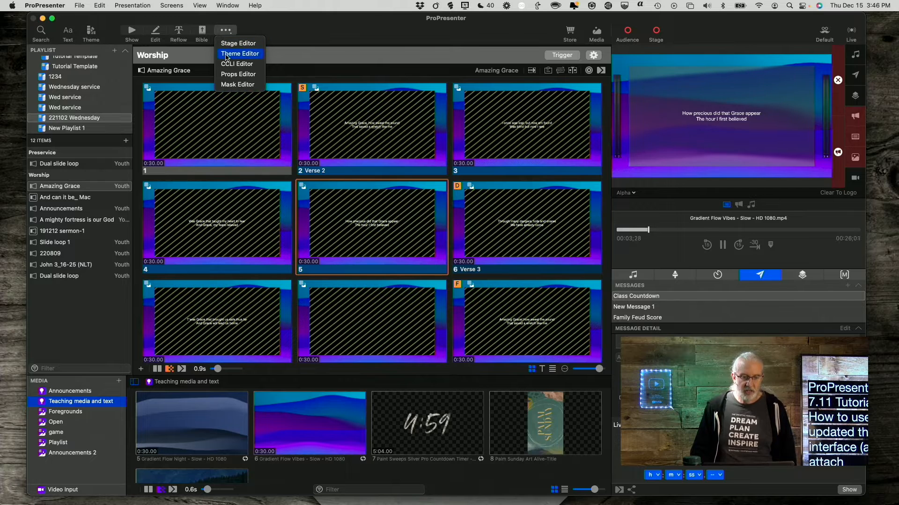
{"action": "left_click", "coordinate": [240, 53]}
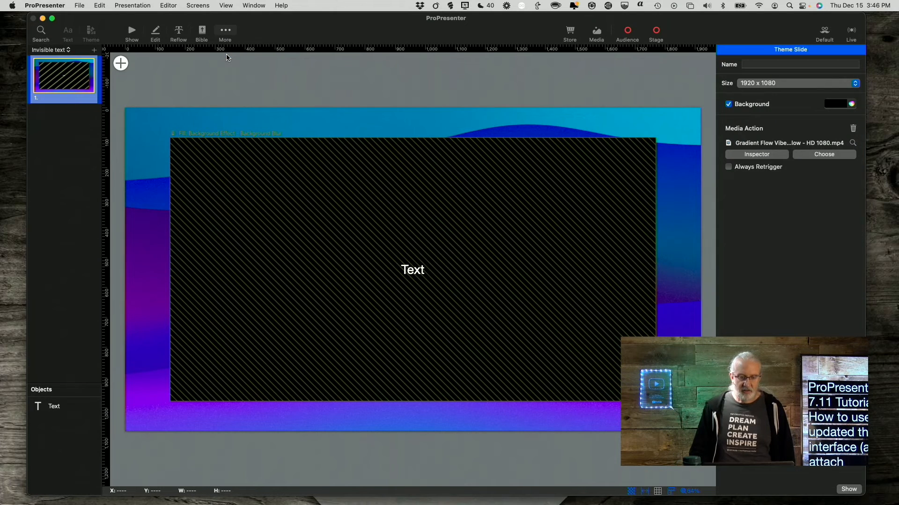
{"action": "mouse_move", "coordinate": [190, 115]}
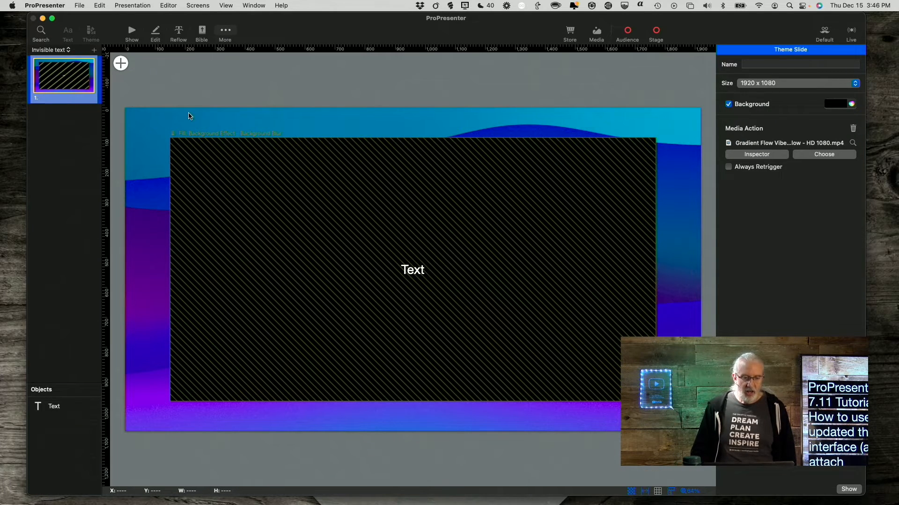
{"action": "mouse_move", "coordinate": [254, 78]}
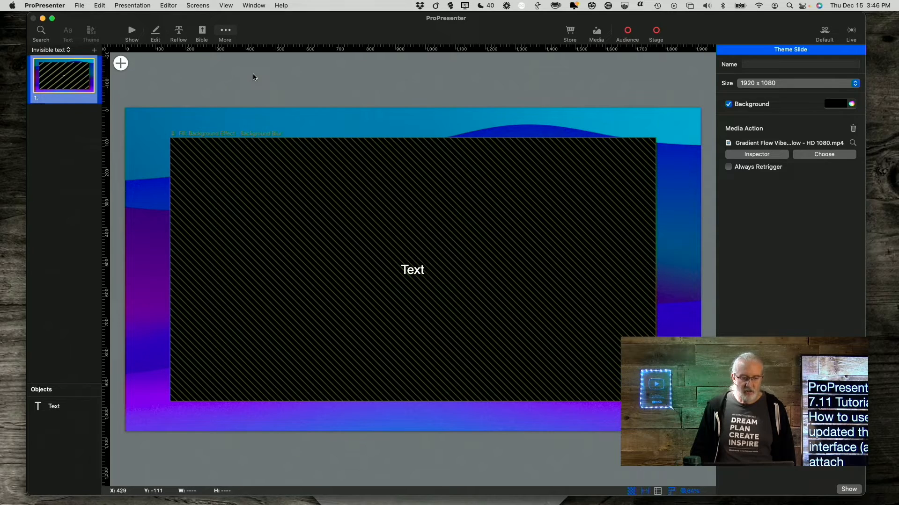
{"action": "mouse_move", "coordinate": [393, 111]}
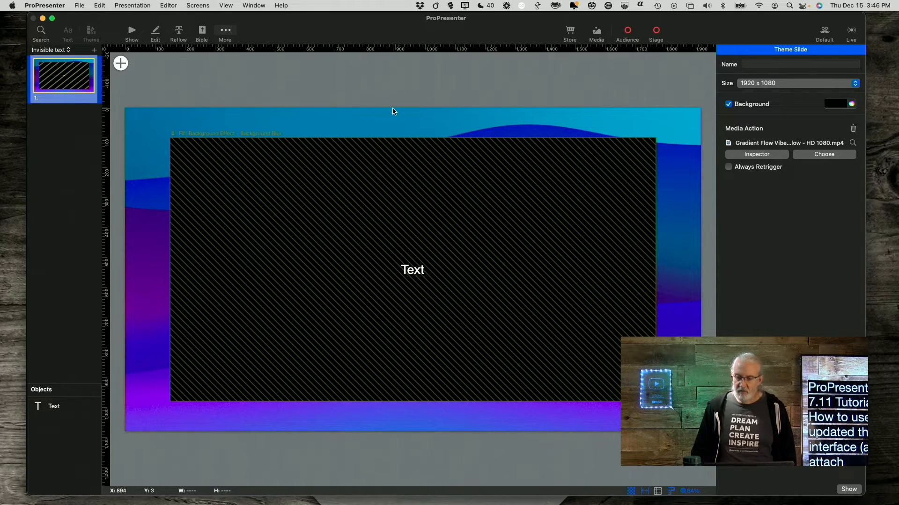
{"action": "mouse_move", "coordinate": [481, 86]}
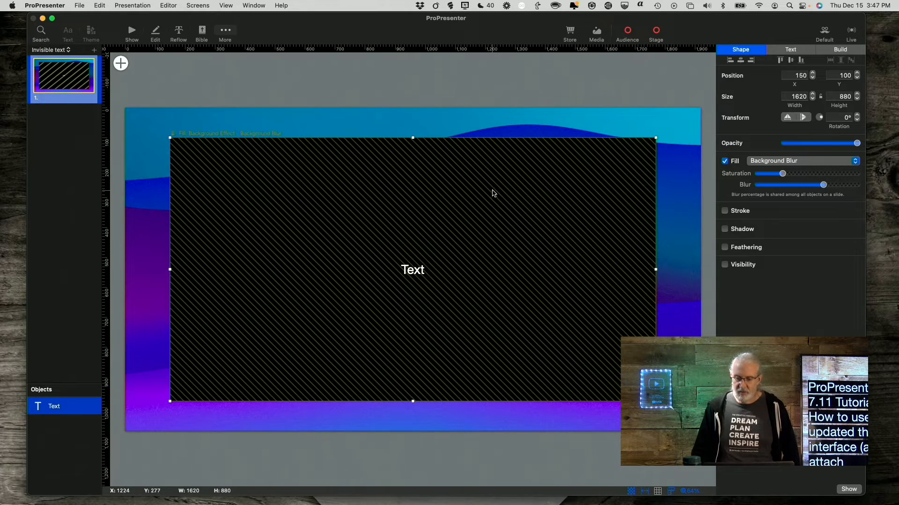
{"action": "mouse_move", "coordinate": [860, 51]}
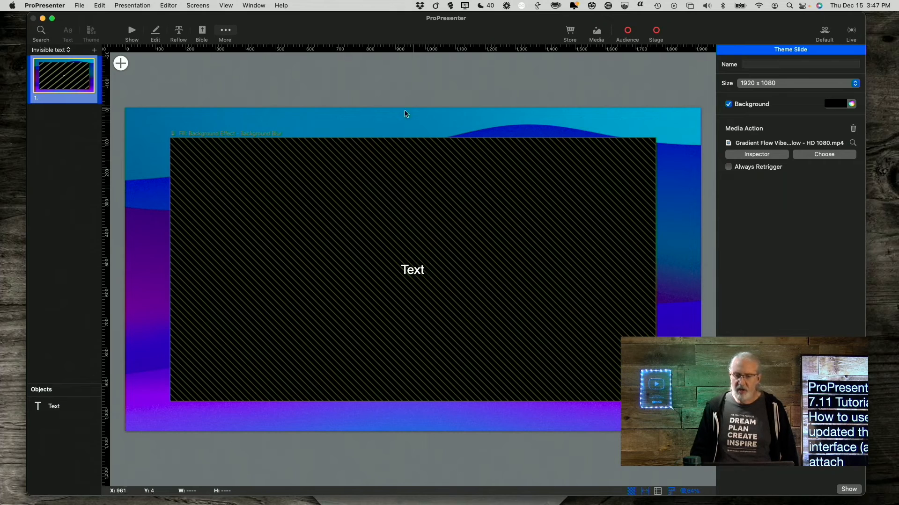
{"action": "mouse_move", "coordinate": [399, 79]}
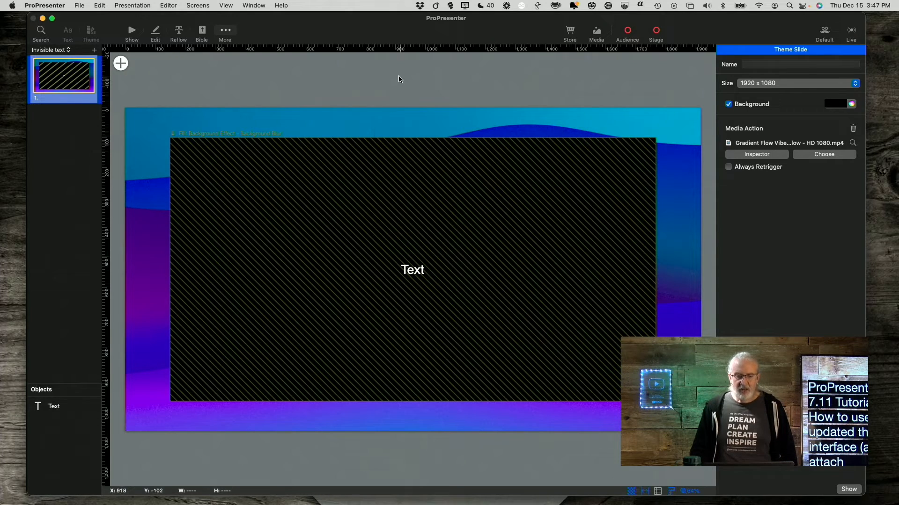
{"action": "mouse_move", "coordinate": [377, 120]}
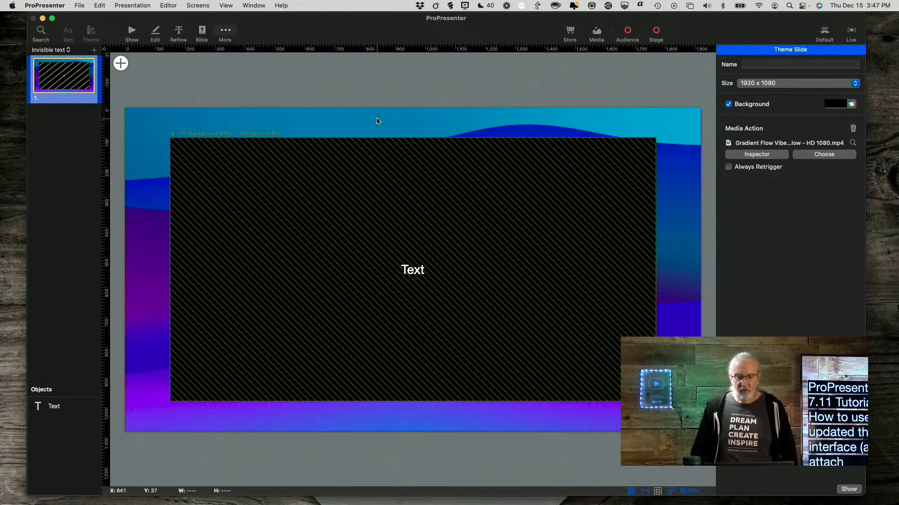
{"action": "mouse_move", "coordinate": [474, 74]}
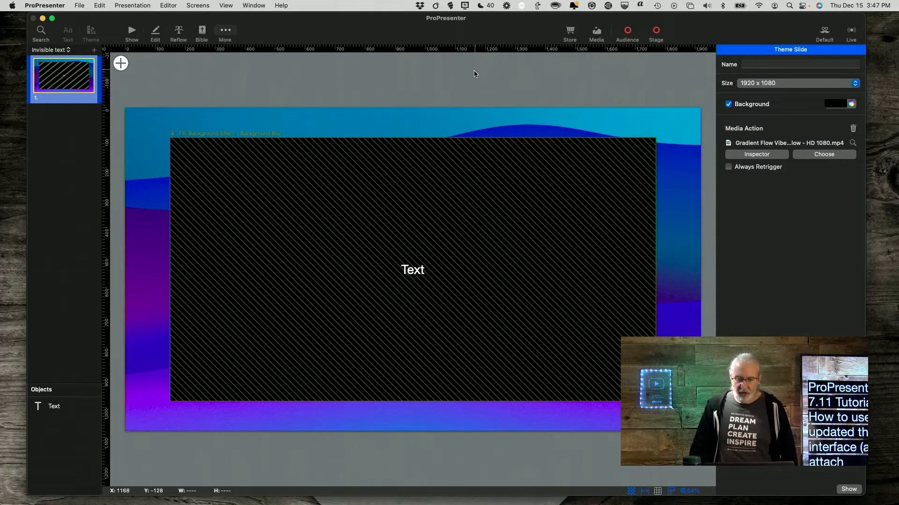
{"action": "mouse_move", "coordinate": [514, 66]}
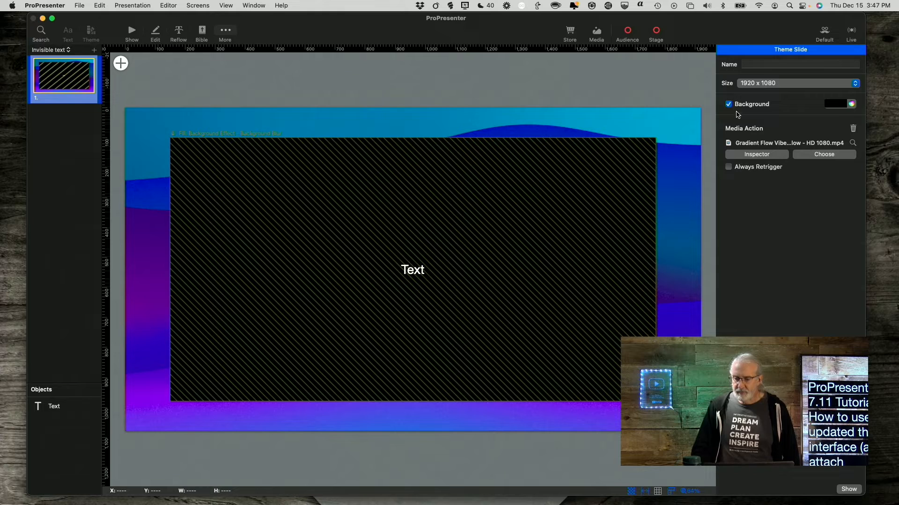
{"action": "mouse_move", "coordinate": [745, 163]}
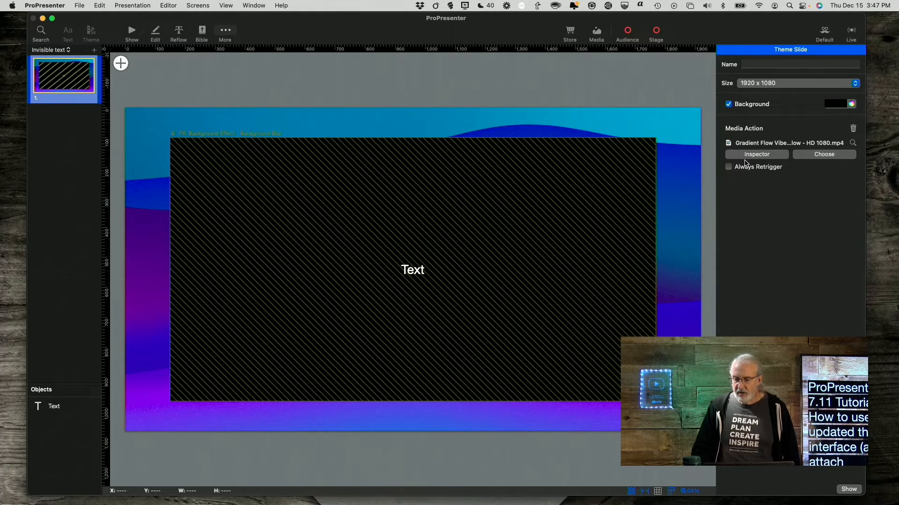
{"action": "left_click", "coordinate": [728, 104]}
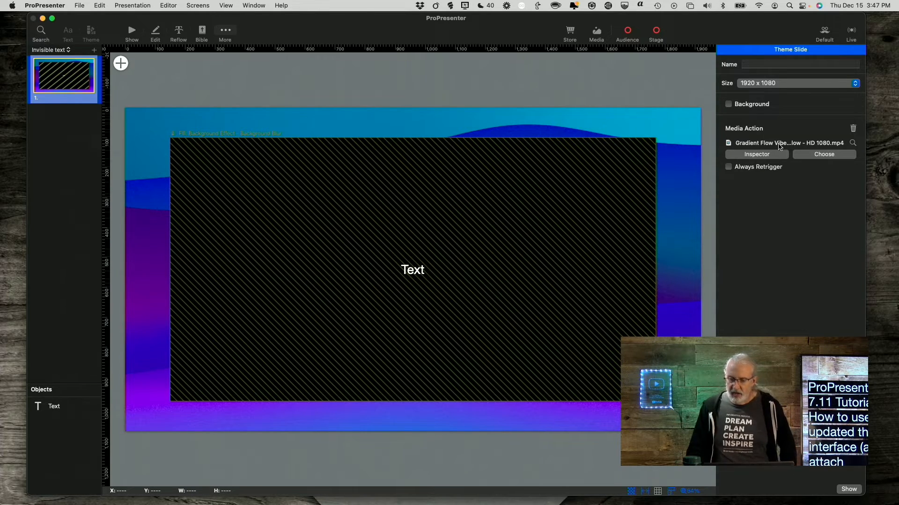
{"action": "mouse_move", "coordinate": [830, 138]}
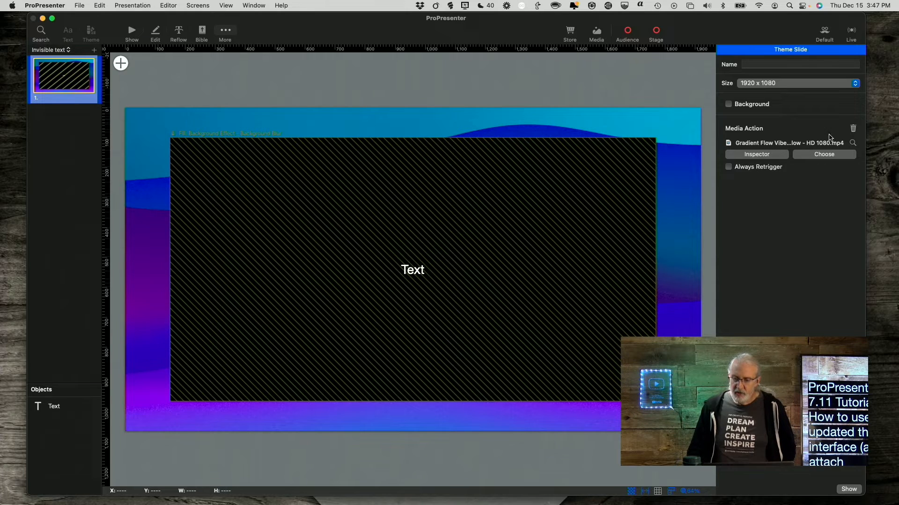
Delete the Gradient Flow Vibes media action from the Invisible text theme slide.
{"action": "left_click", "coordinate": [853, 128]}
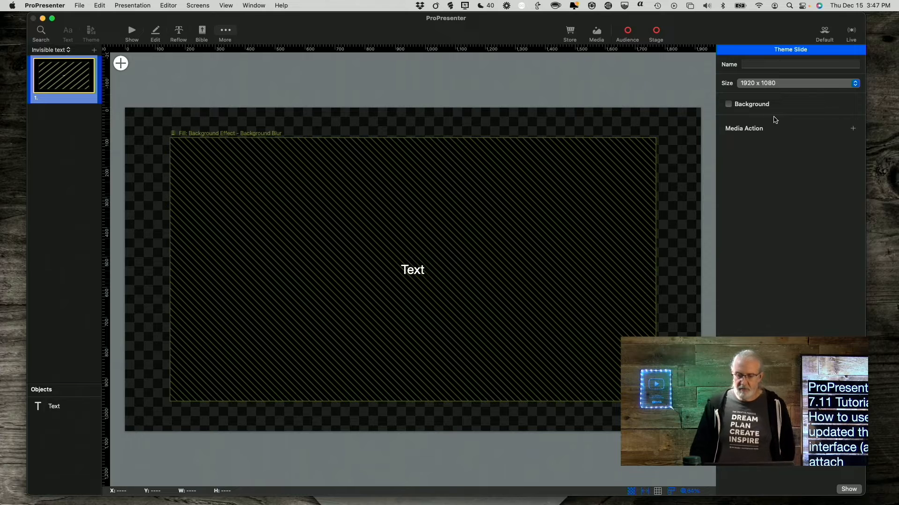
{"action": "mouse_move", "coordinate": [848, 135]}
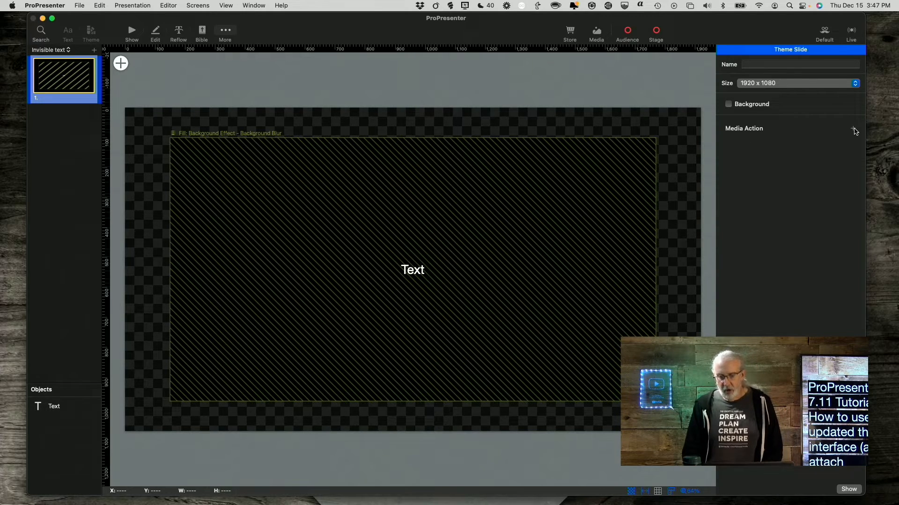
Add Rocky Springs Hillside - Slow - HD 1080.mp4 as the theme slide's media action.
{"action": "left_click", "coordinate": [854, 130]}
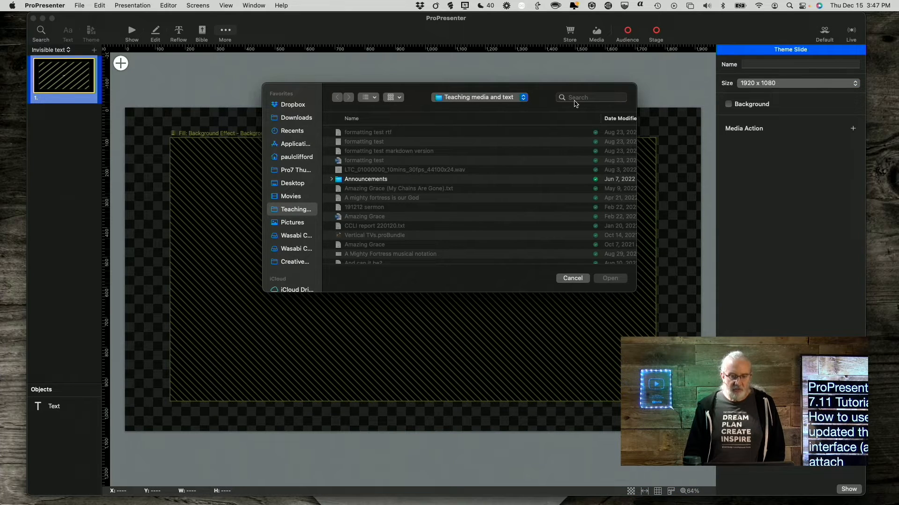
{"action": "mouse_move", "coordinate": [447, 197]}
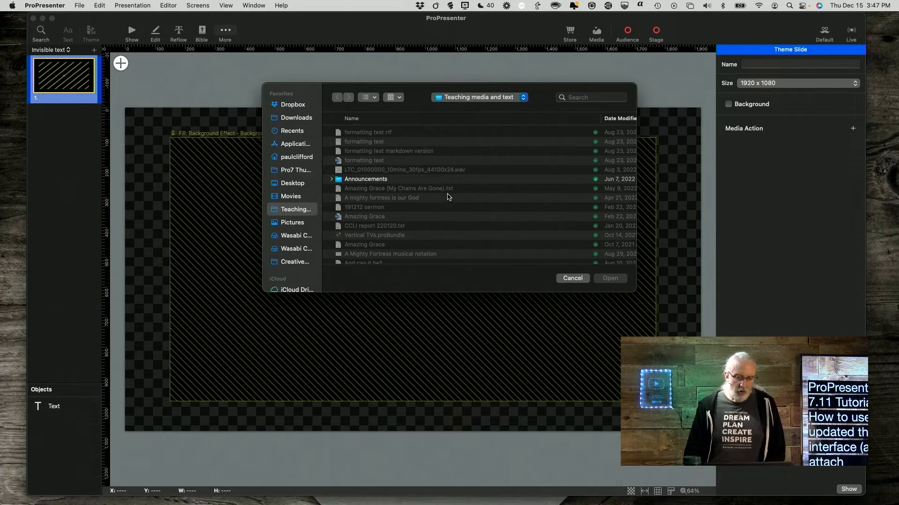
{"action": "scroll", "scroll_direction": "down", "scroll_amount": 3}
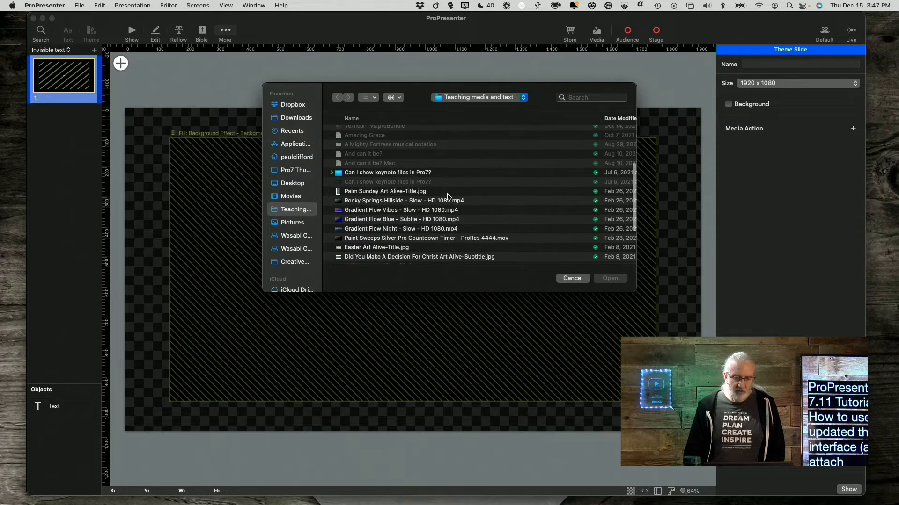
{"action": "scroll", "scroll_direction": "down", "scroll_amount": 3}
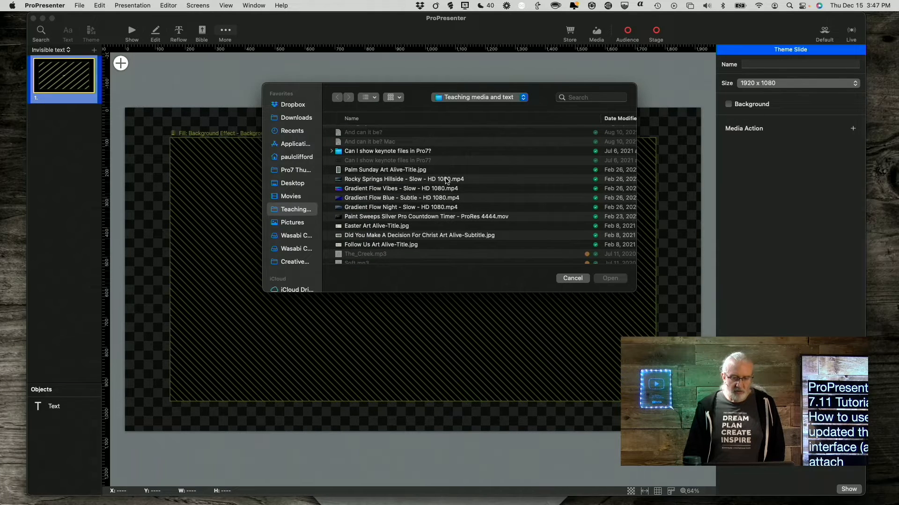
{"action": "left_click", "coordinate": [403, 178]}
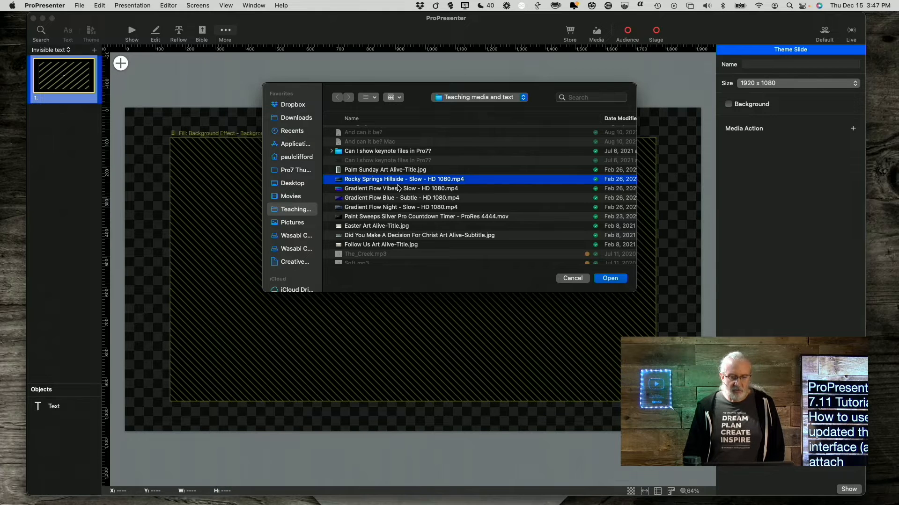
{"action": "mouse_move", "coordinate": [629, 284]}
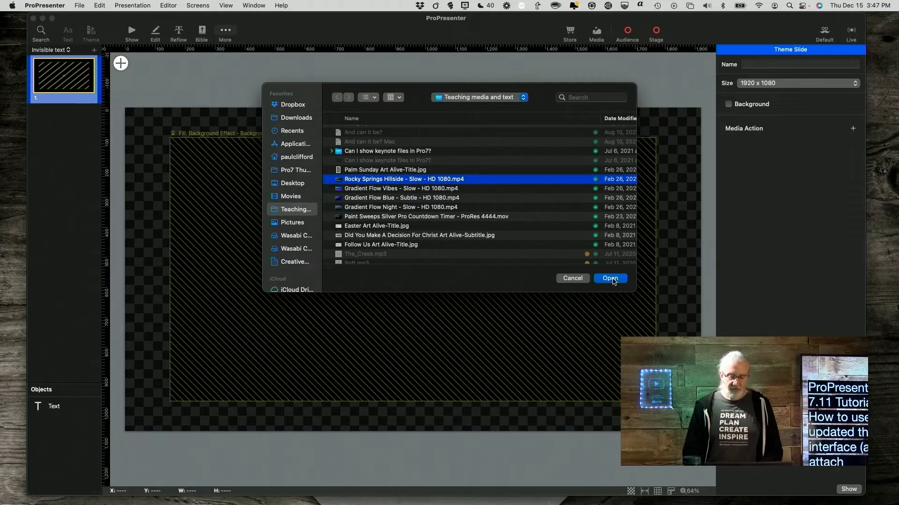
{"action": "left_click", "coordinate": [610, 278]}
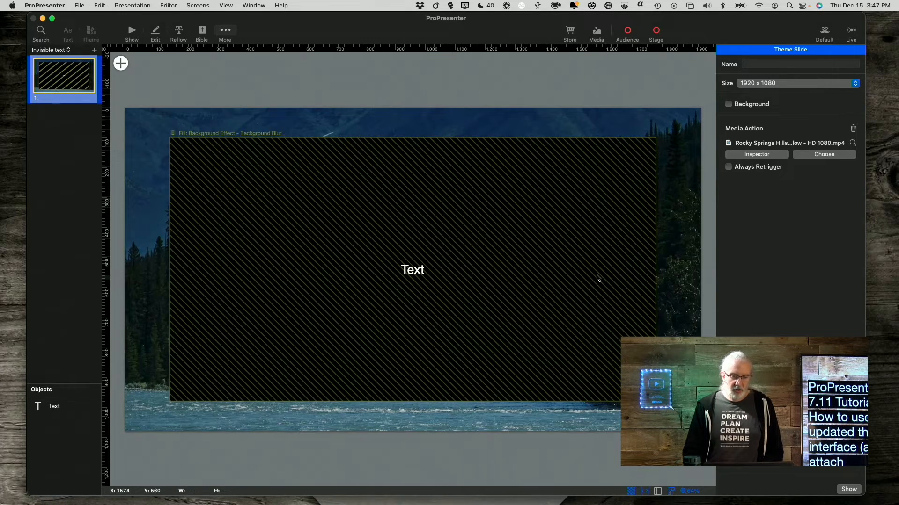
{"action": "mouse_move", "coordinate": [638, 224]}
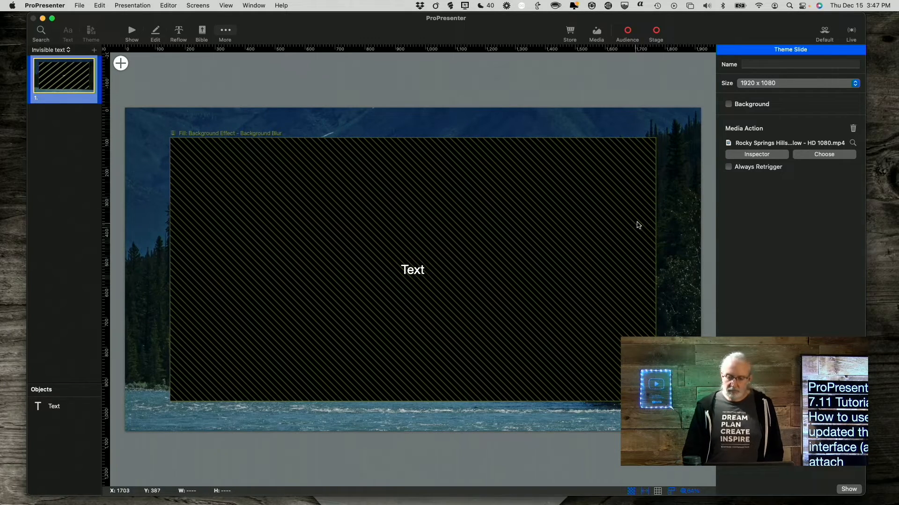
{"action": "mouse_move", "coordinate": [690, 183]}
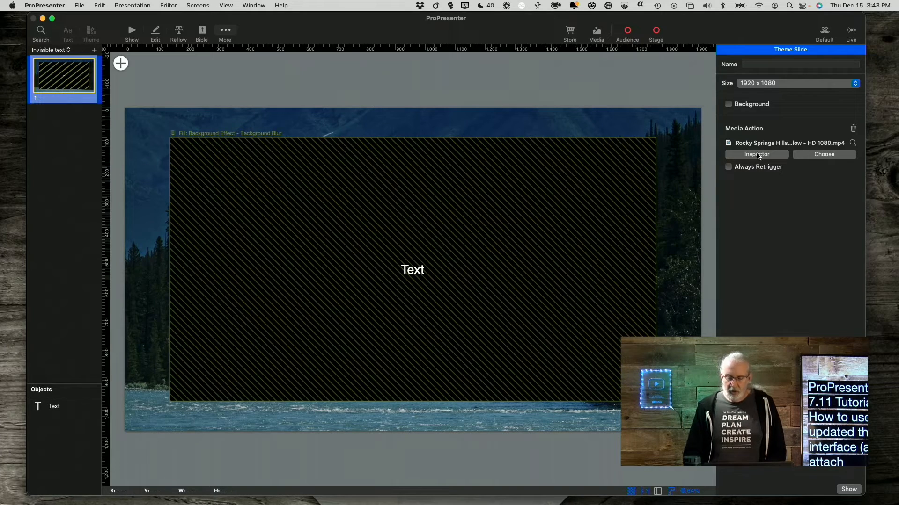
Review the Rocky Springs Hillside media inspector, keep playback on Loop, and close it.
{"action": "left_click", "coordinate": [755, 154]}
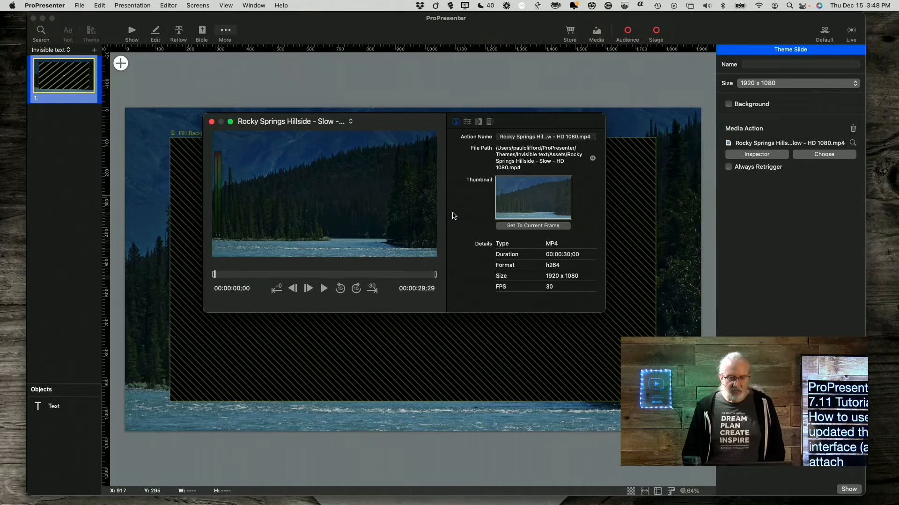
{"action": "left_click", "coordinate": [467, 122]}
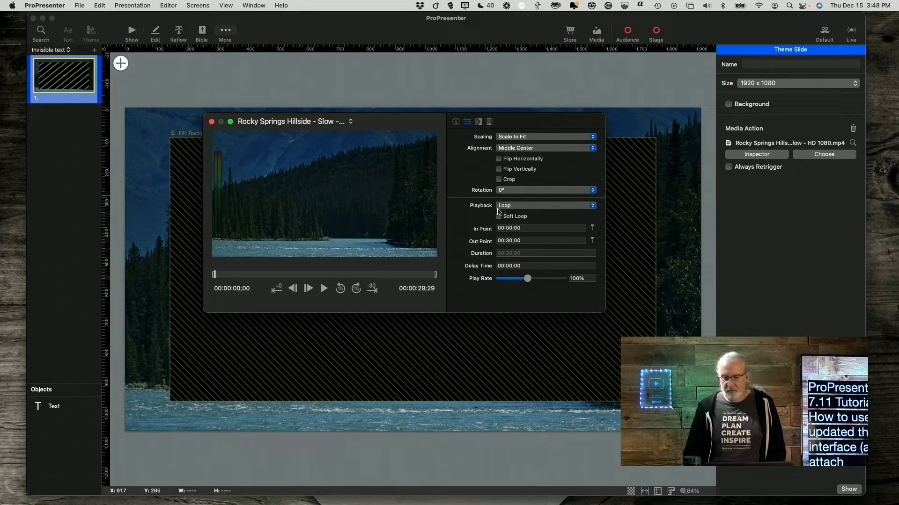
{"action": "mouse_move", "coordinate": [502, 214]}
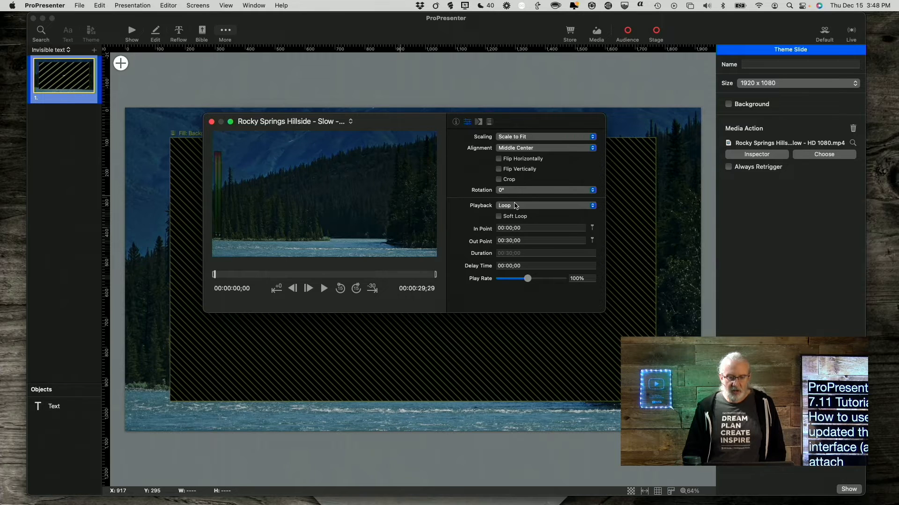
{"action": "left_click", "coordinate": [545, 205]}
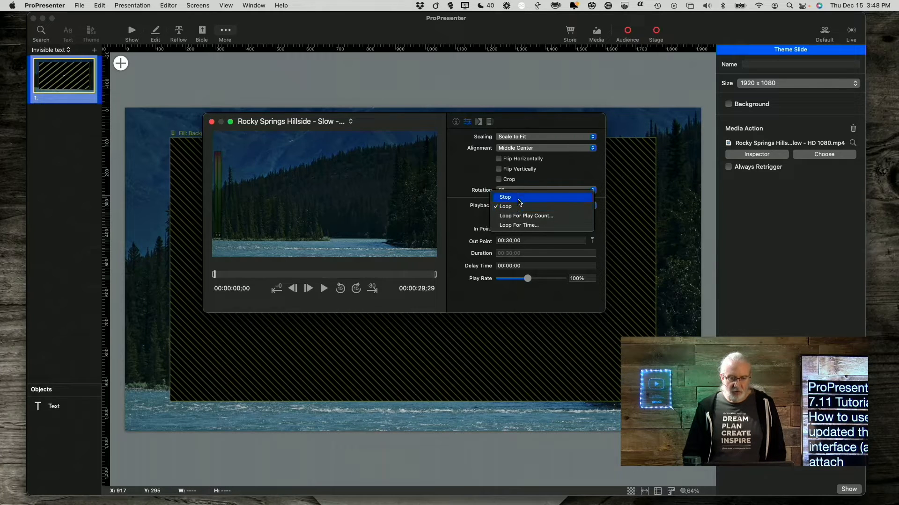
{"action": "mouse_move", "coordinate": [519, 225]}
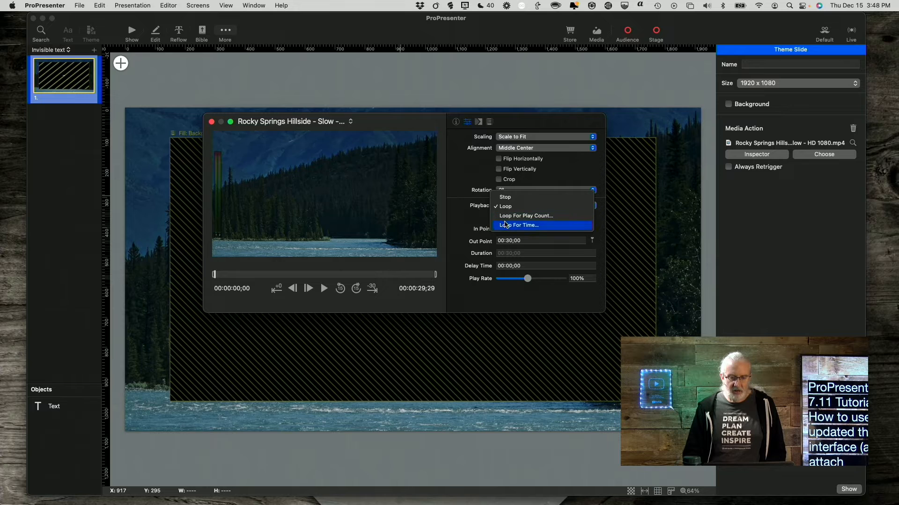
{"action": "left_click", "coordinate": [503, 206]}
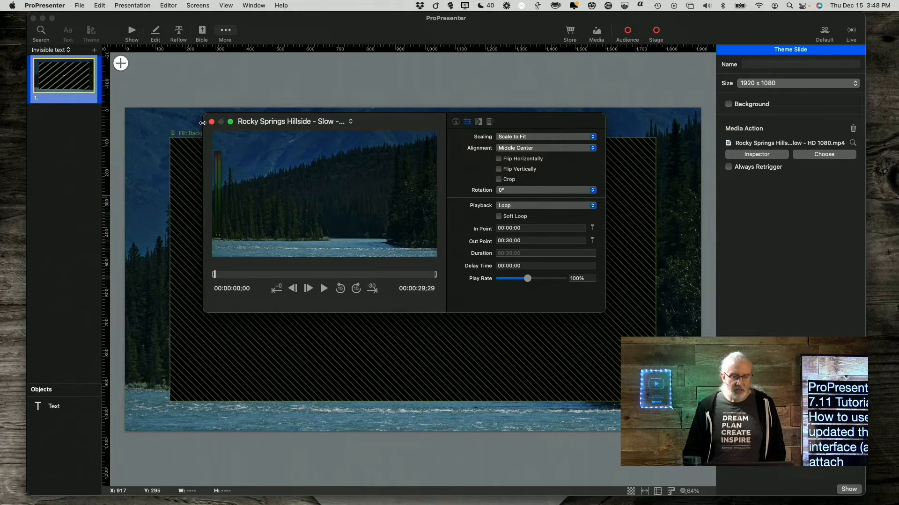
{"action": "left_click", "coordinate": [211, 122]}
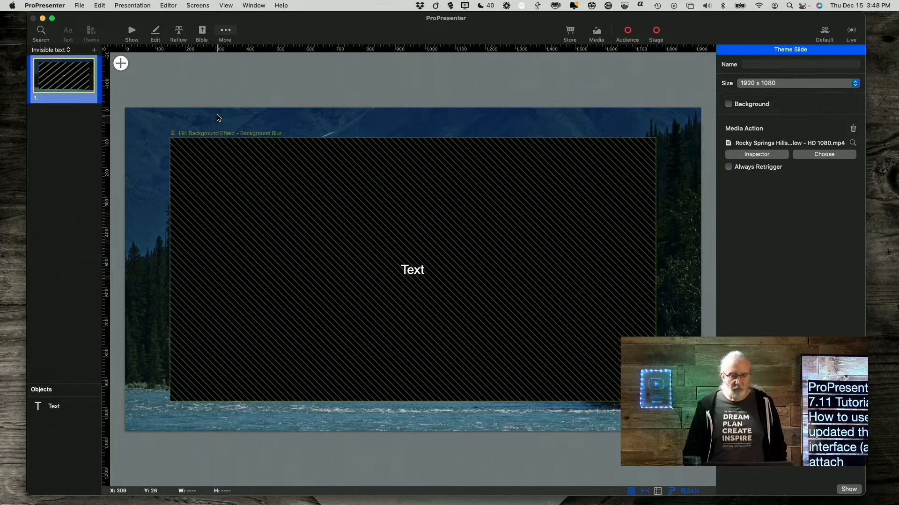
{"action": "mouse_move", "coordinate": [265, 293]}
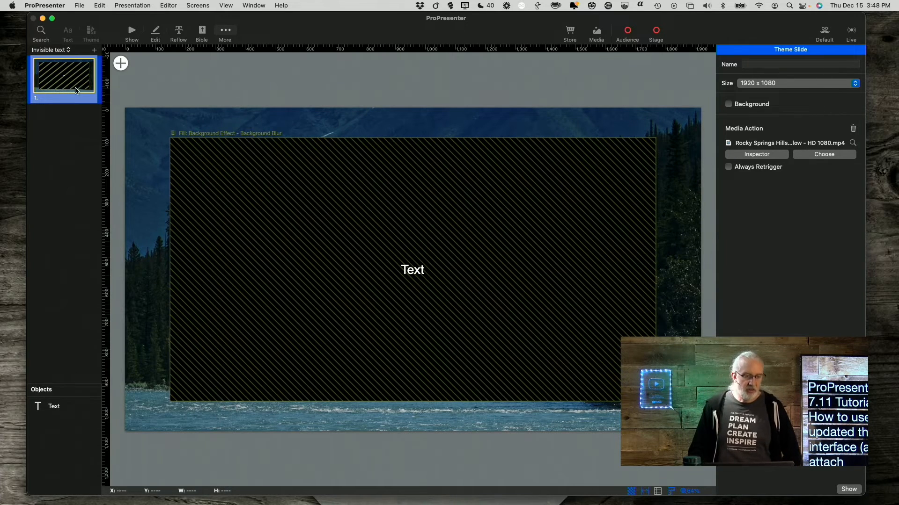
{"action": "mouse_move", "coordinate": [217, 151]}
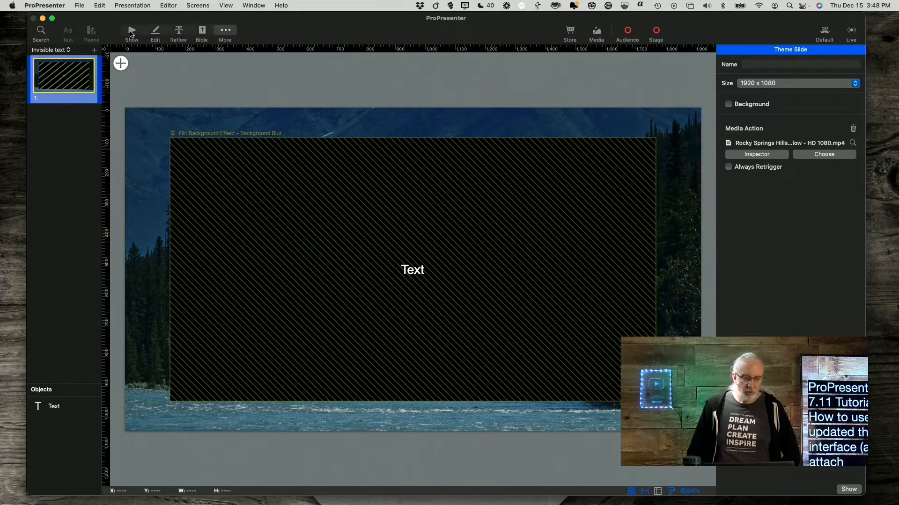
{"action": "mouse_move", "coordinate": [131, 31]}
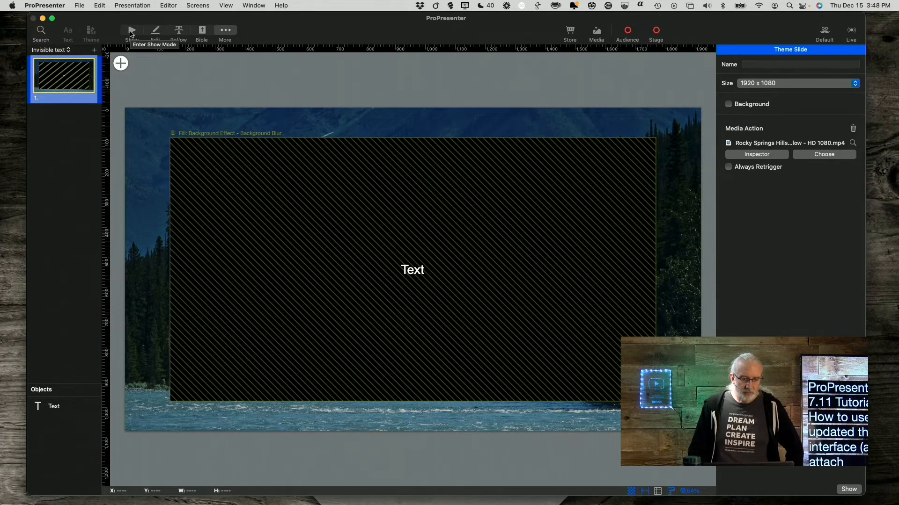
Return to Show mode, leaving the theme editor for the Amazing Grace slides.
{"action": "left_click", "coordinate": [130, 30]}
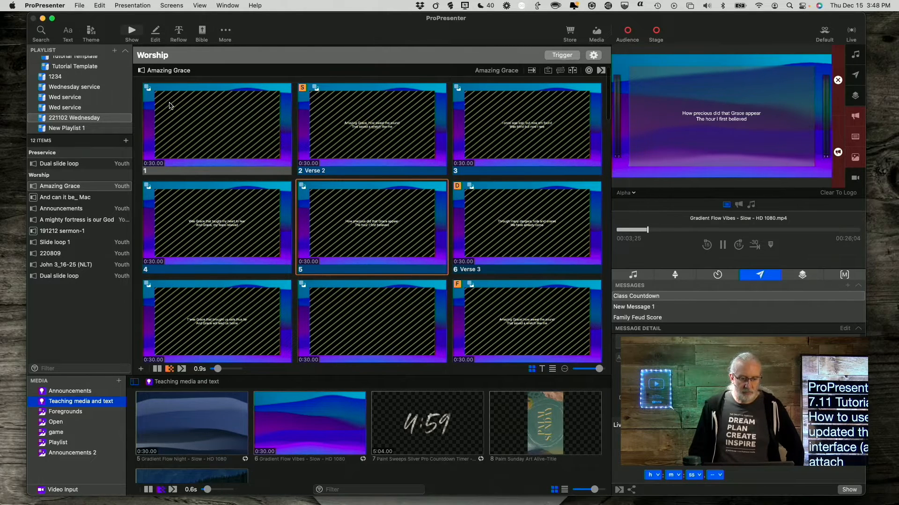
Apply the Invisible text theme's forest video background, then send slide 1 and Verse 2 live.
{"action": "left_click", "coordinate": [91, 32]}
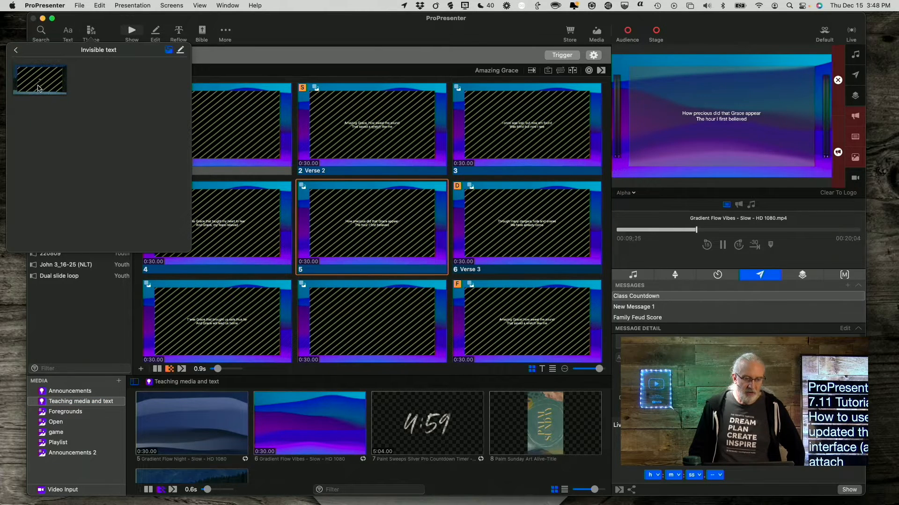
{"action": "left_click", "coordinate": [16, 51]}
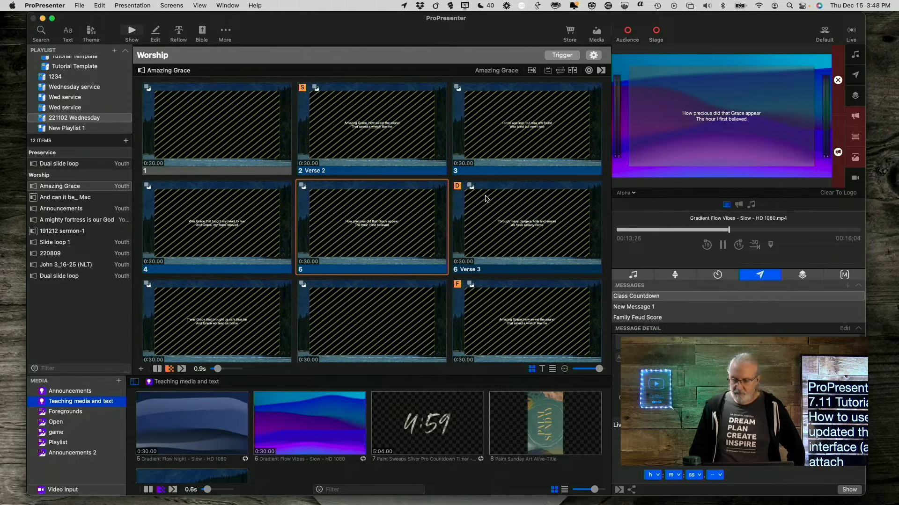
{"action": "left_click", "coordinate": [216, 127]}
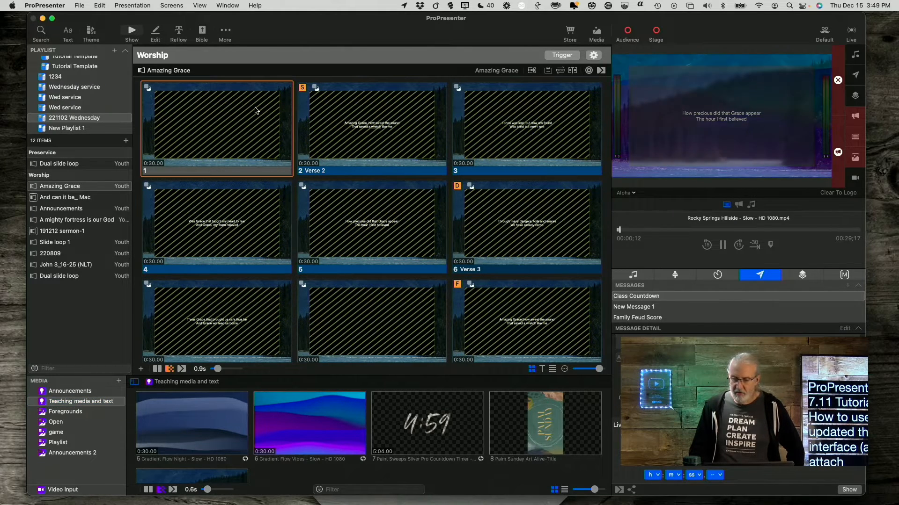
{"action": "left_click", "coordinate": [371, 126]}
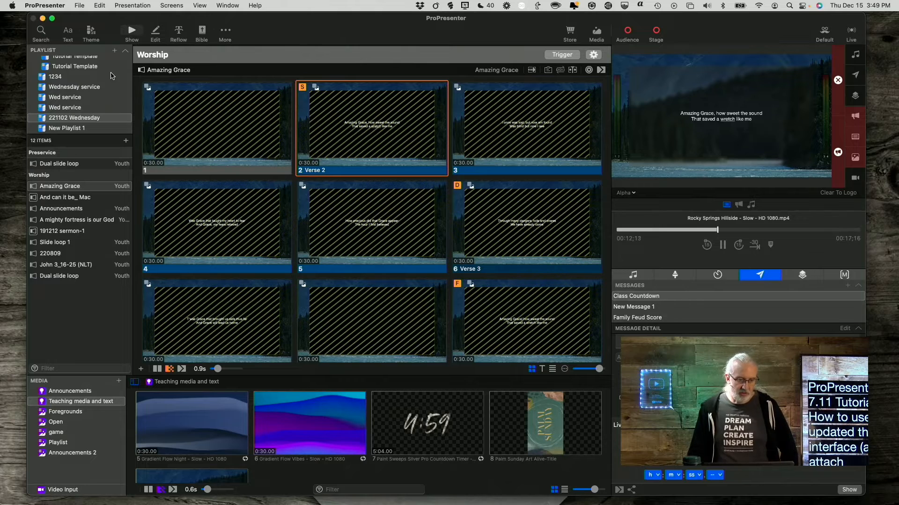
Reapply the Invisible text theme slide without its media action, then retrigger slide 1 and Verse 2.
{"action": "left_click", "coordinate": [90, 31]}
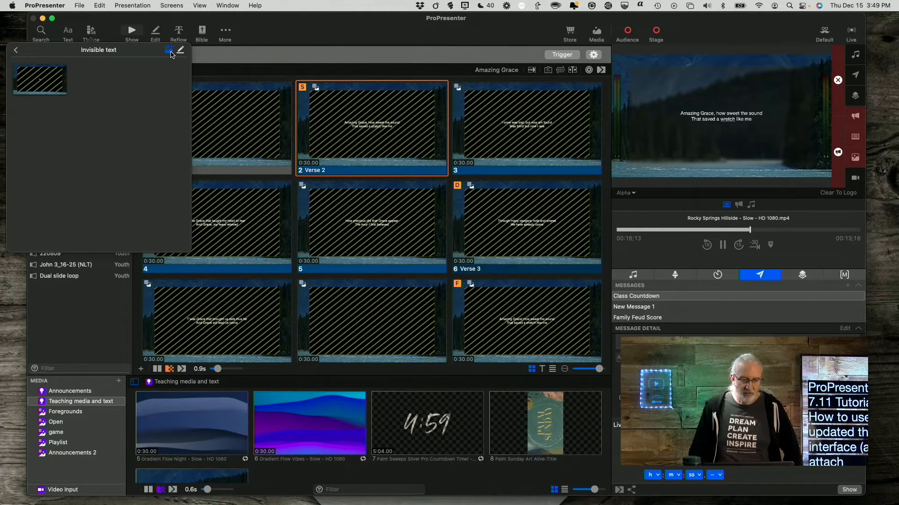
{"action": "mouse_move", "coordinate": [169, 50]}
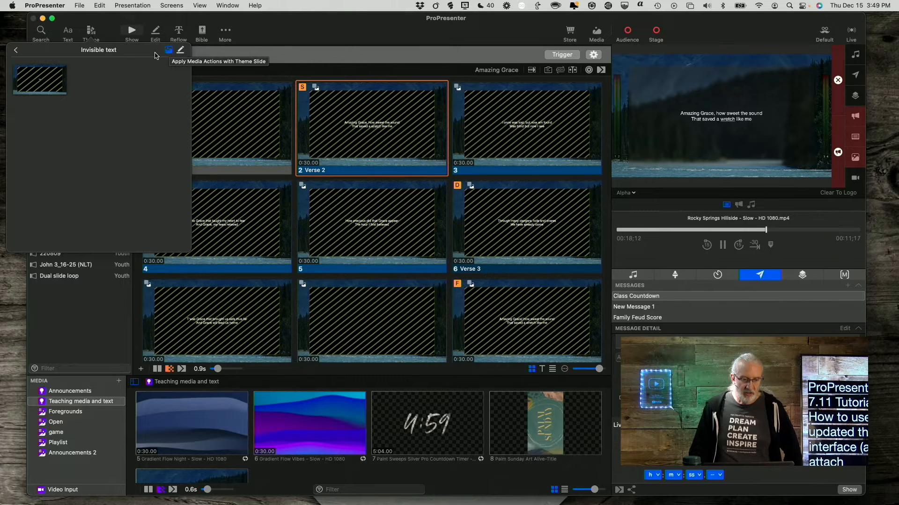
{"action": "mouse_move", "coordinate": [138, 73]}
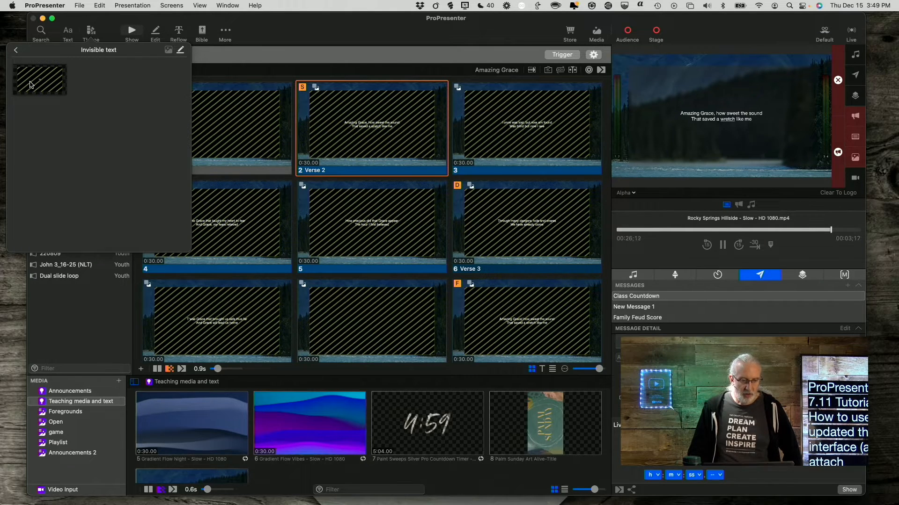
{"action": "left_click", "coordinate": [16, 50]}
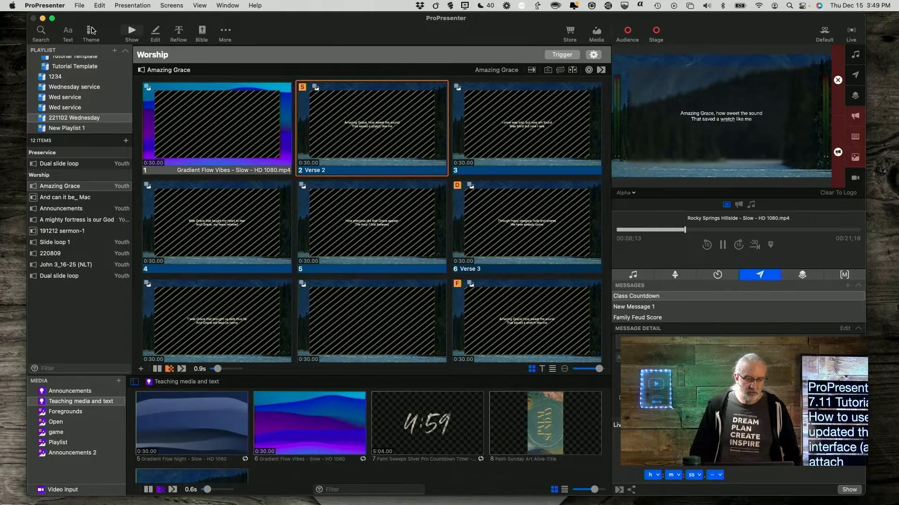
{"action": "left_click", "coordinate": [91, 31]}
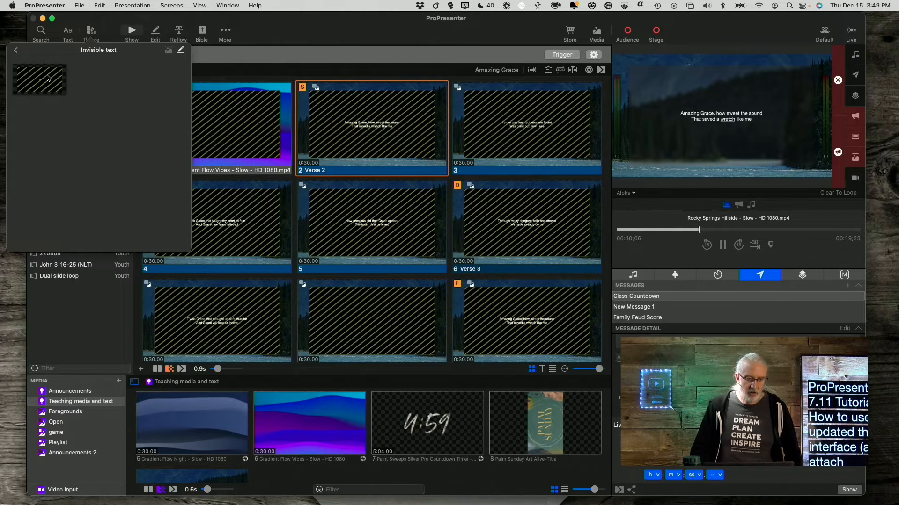
{"action": "left_click", "coordinate": [16, 50]}
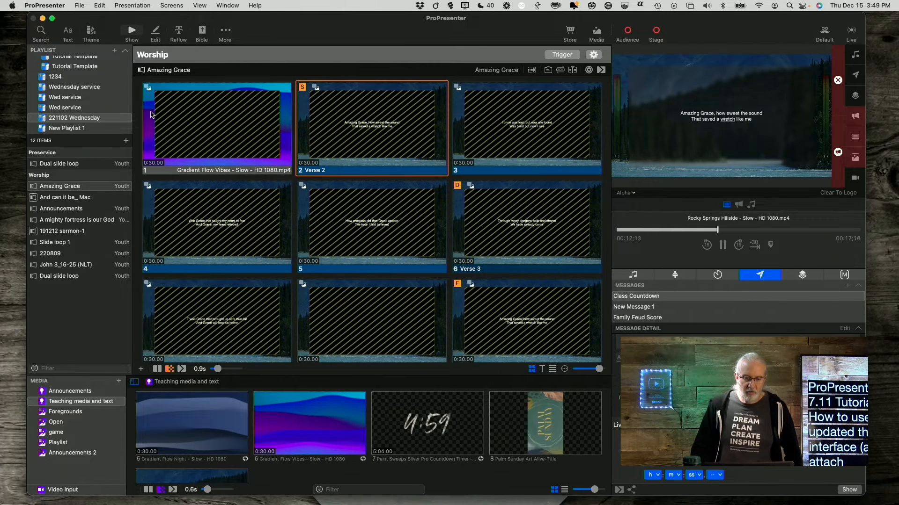
{"action": "left_click", "coordinate": [216, 126]}
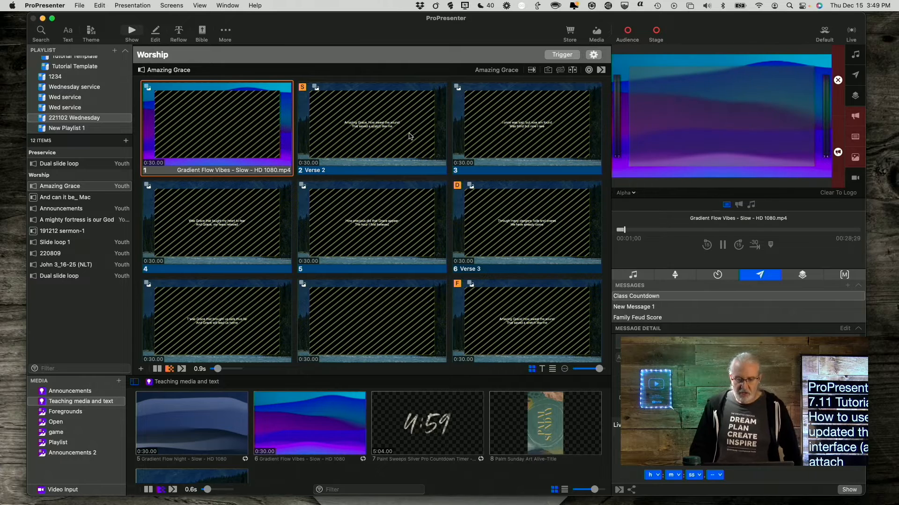
{"action": "left_click", "coordinate": [371, 128]}
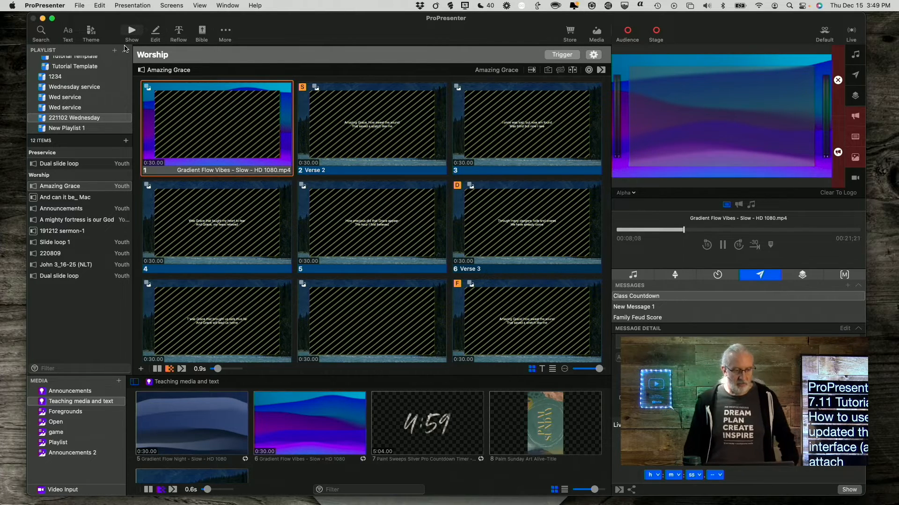
{"action": "left_click", "coordinate": [90, 31]}
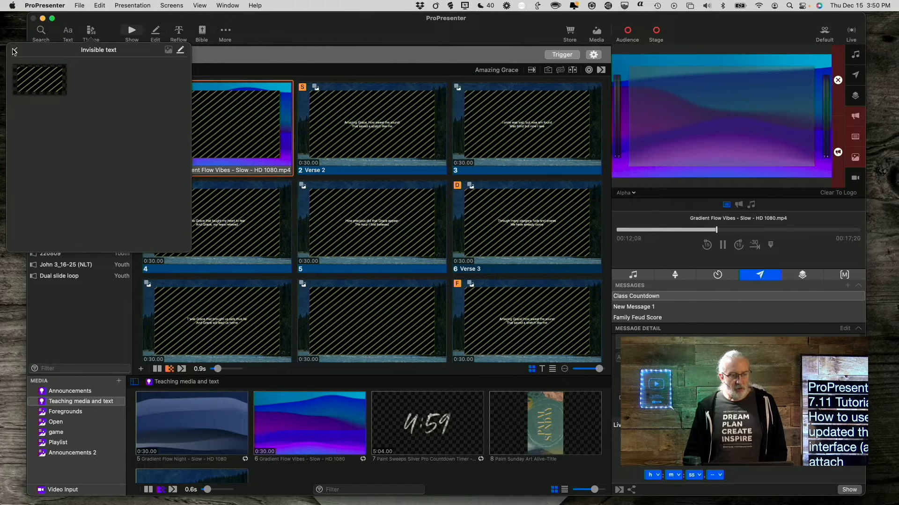
{"action": "left_click", "coordinate": [13, 51]}
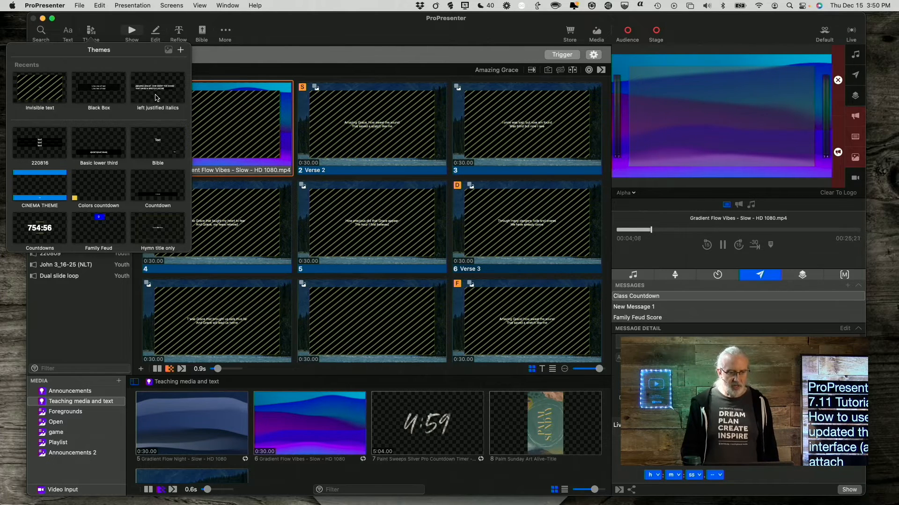
{"action": "mouse_move", "coordinate": [73, 93]}
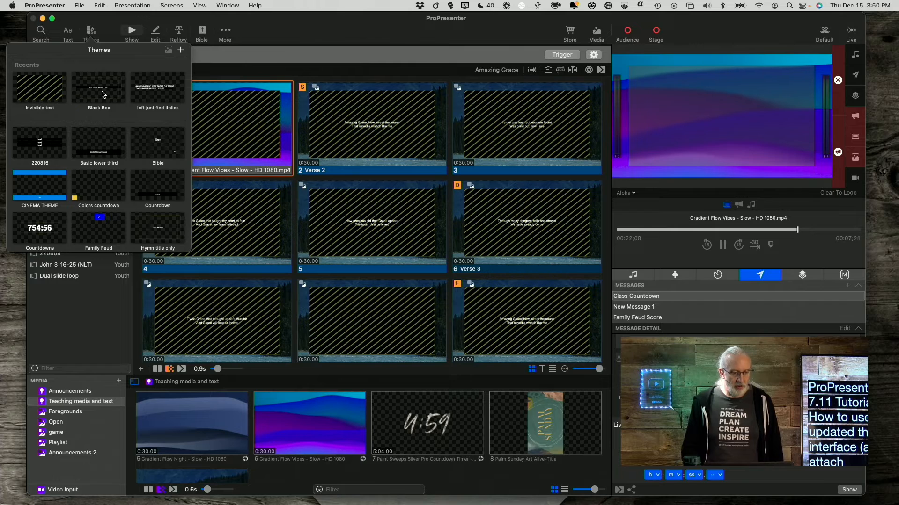
{"action": "left_click", "coordinate": [98, 85]}
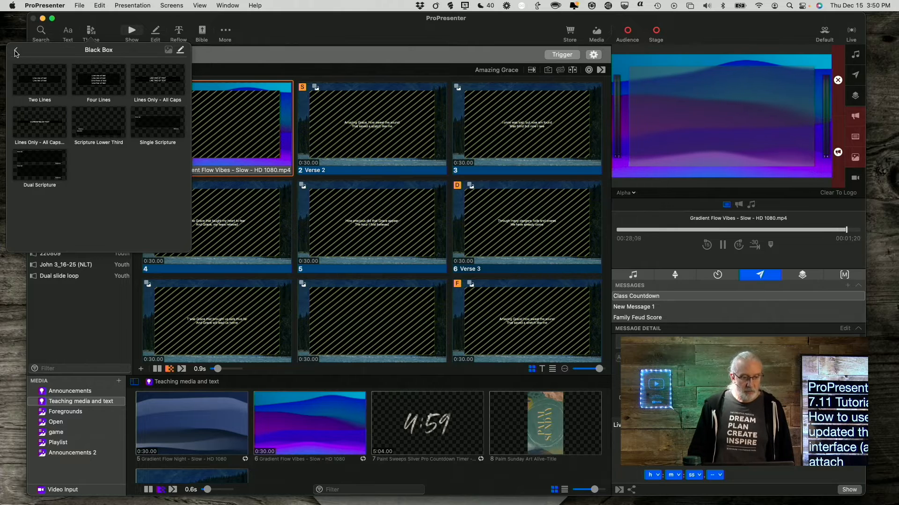
{"action": "left_click", "coordinate": [16, 51]}
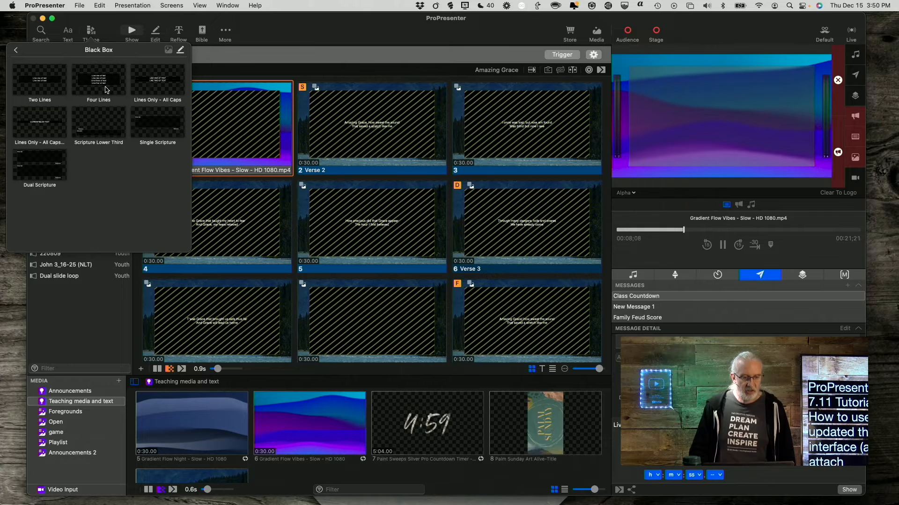
{"action": "mouse_move", "coordinate": [104, 86]}
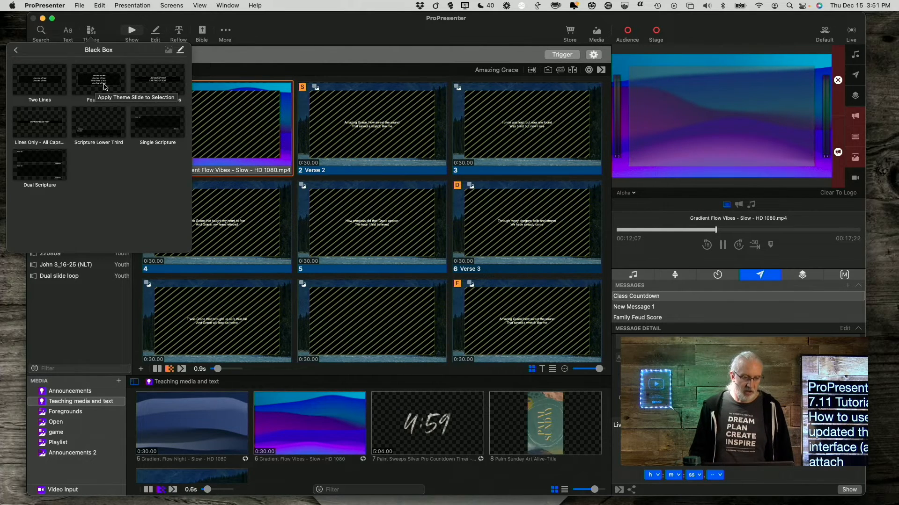
{"action": "left_click", "coordinate": [16, 50]}
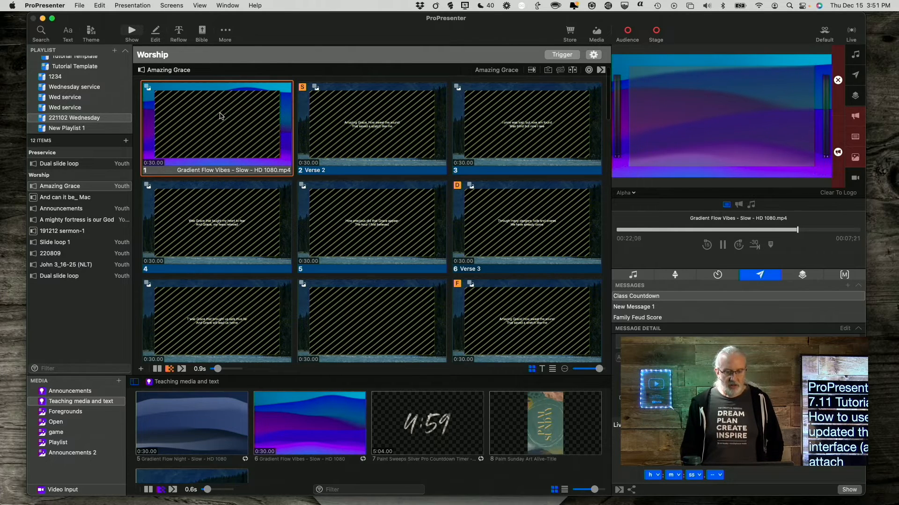
{"action": "right_click", "coordinate": [216, 121]}
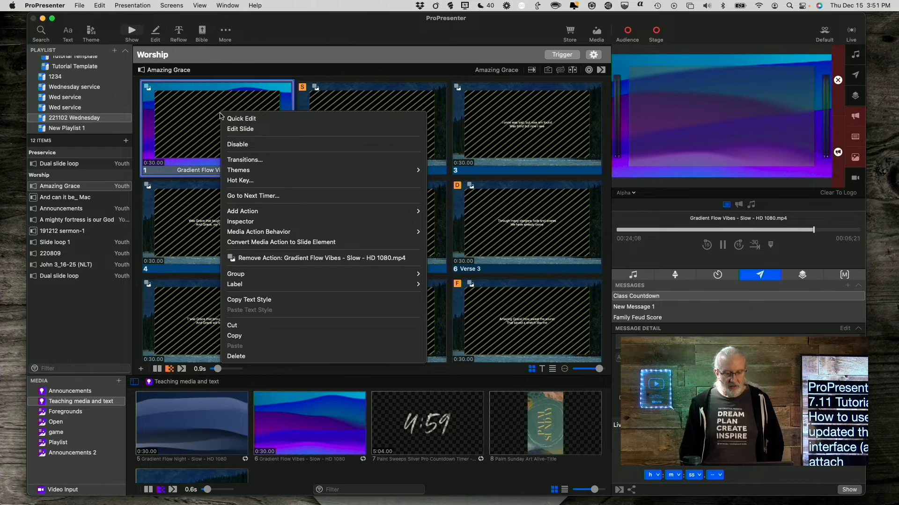
{"action": "mouse_move", "coordinate": [233, 243]}
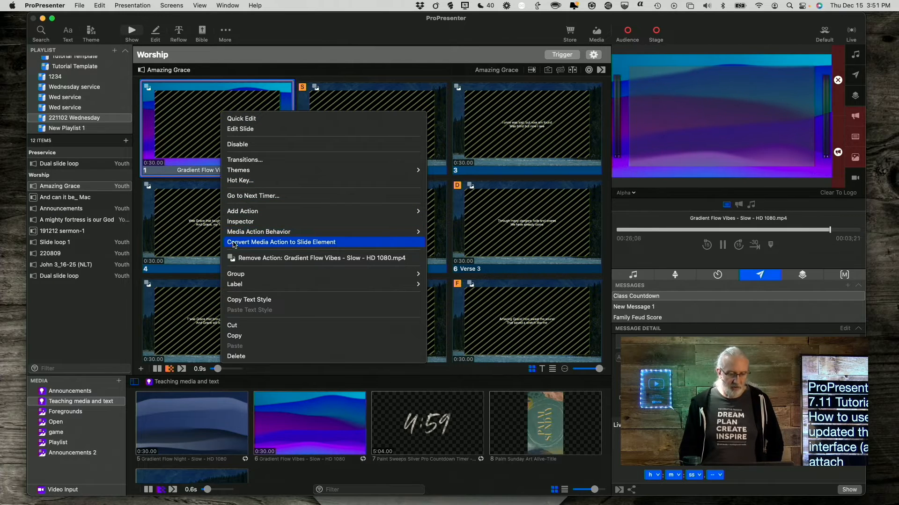
{"action": "left_click", "coordinate": [239, 170]}
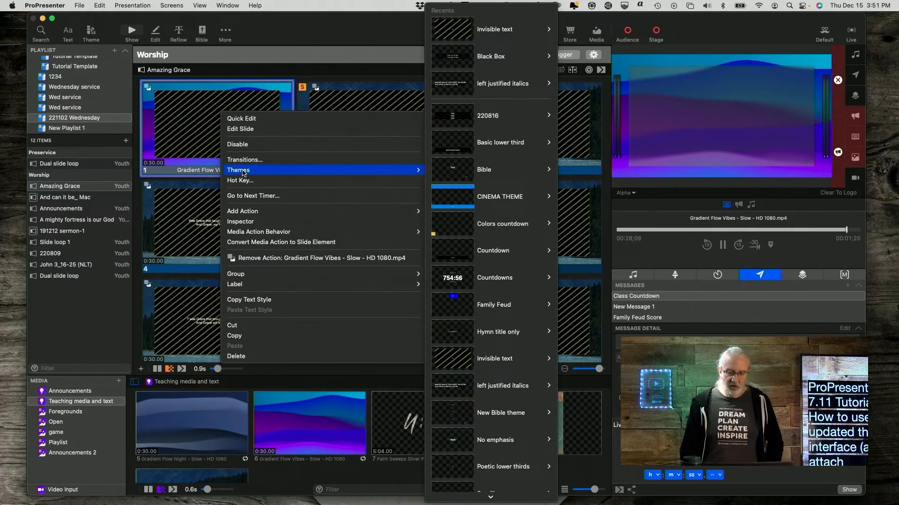
{"action": "mouse_move", "coordinate": [484, 170]}
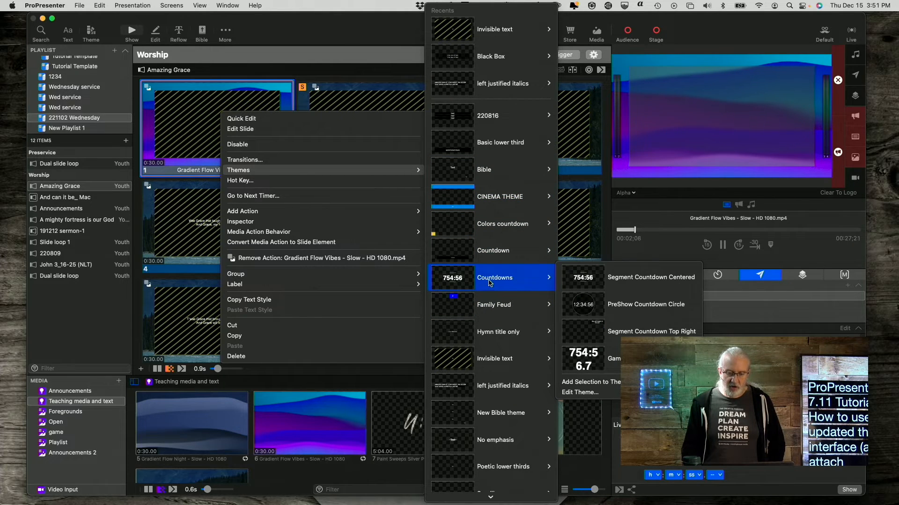
{"action": "mouse_move", "coordinate": [632, 281]}
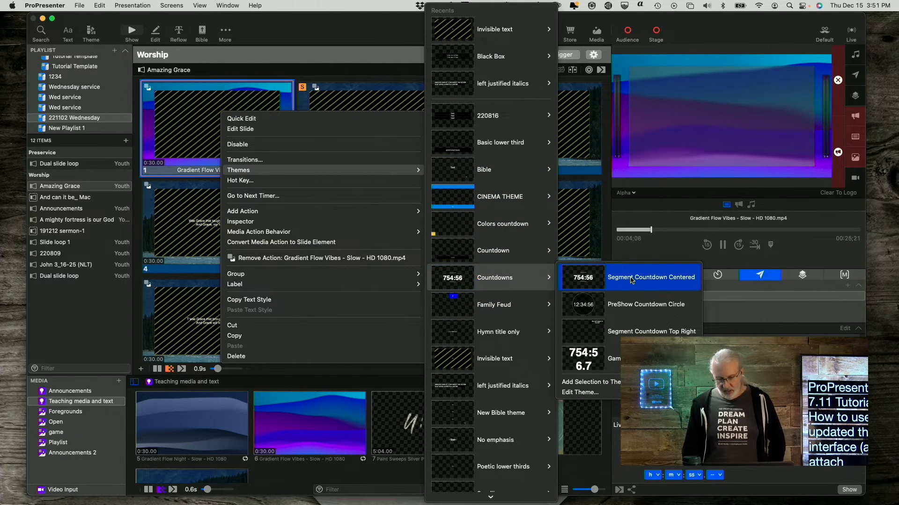
{"action": "mouse_move", "coordinate": [493, 304]}
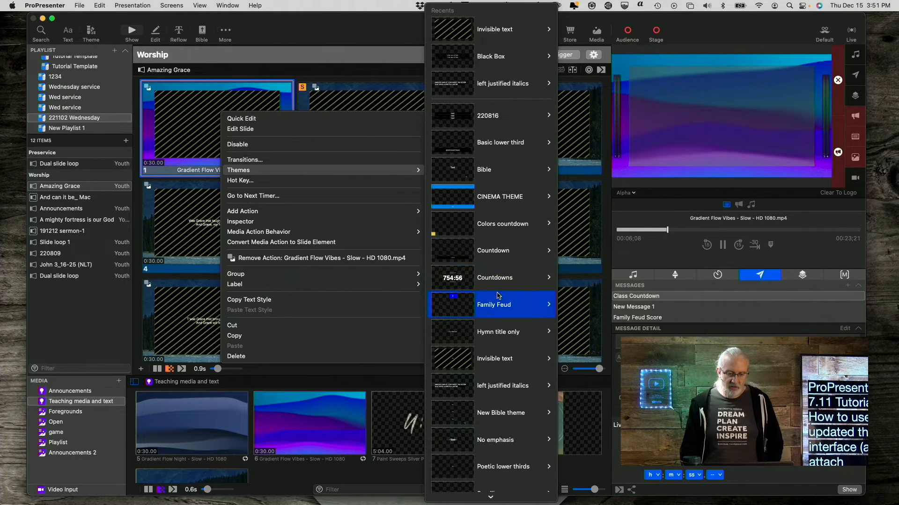
{"action": "mouse_move", "coordinate": [500, 197]}
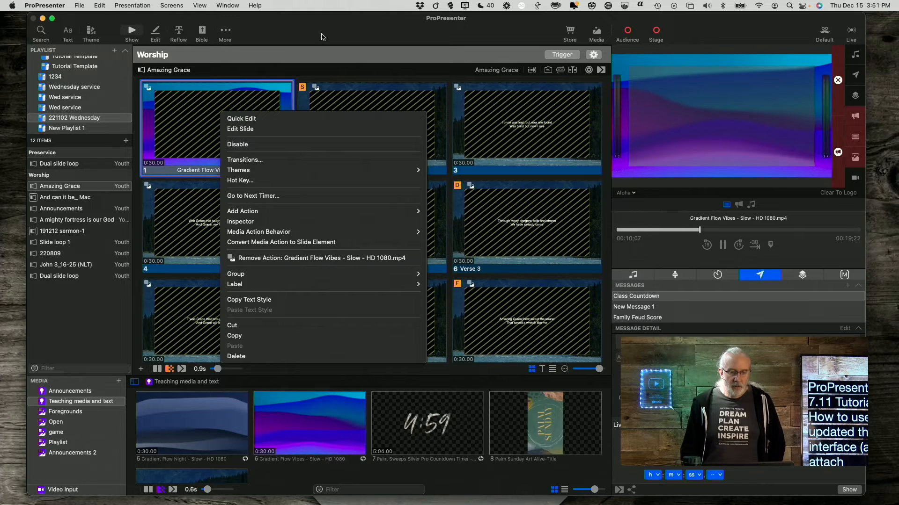
{"action": "left_click", "coordinate": [261, 111]}
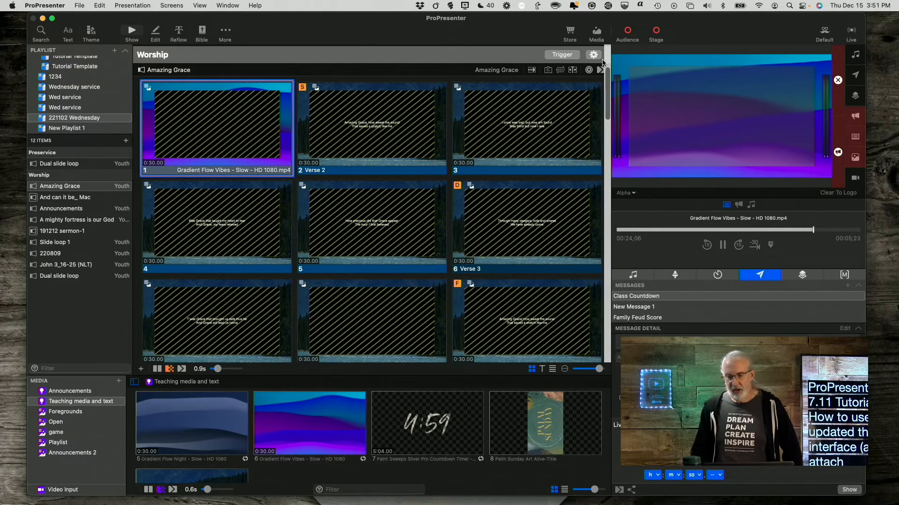
Open Edit Looks from the Looks dropdown and browse themes for the audience Presentation layer.
{"action": "left_click", "coordinate": [824, 31]}
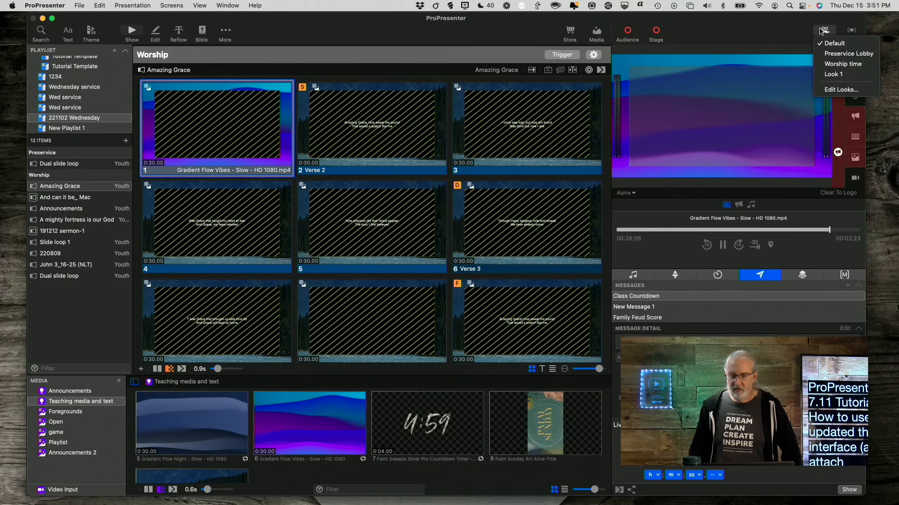
{"action": "left_click", "coordinate": [824, 31]}
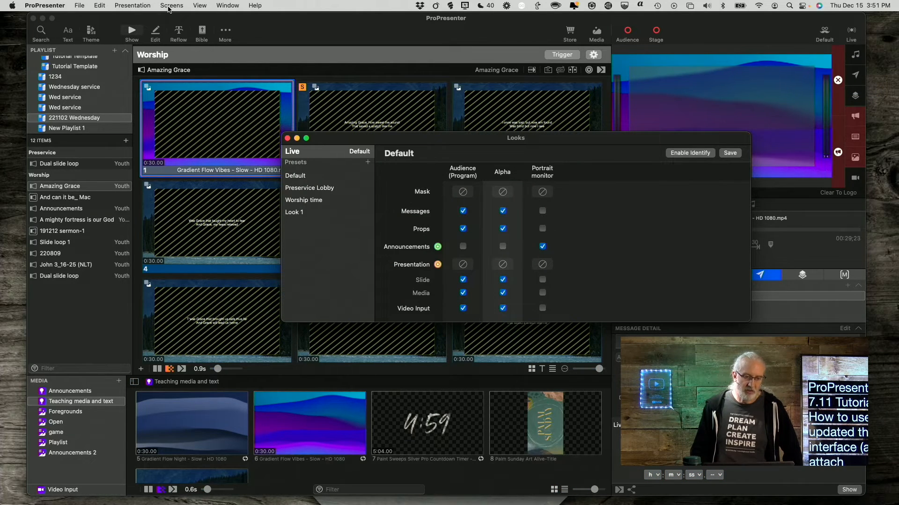
{"action": "mouse_move", "coordinate": [288, 111]}
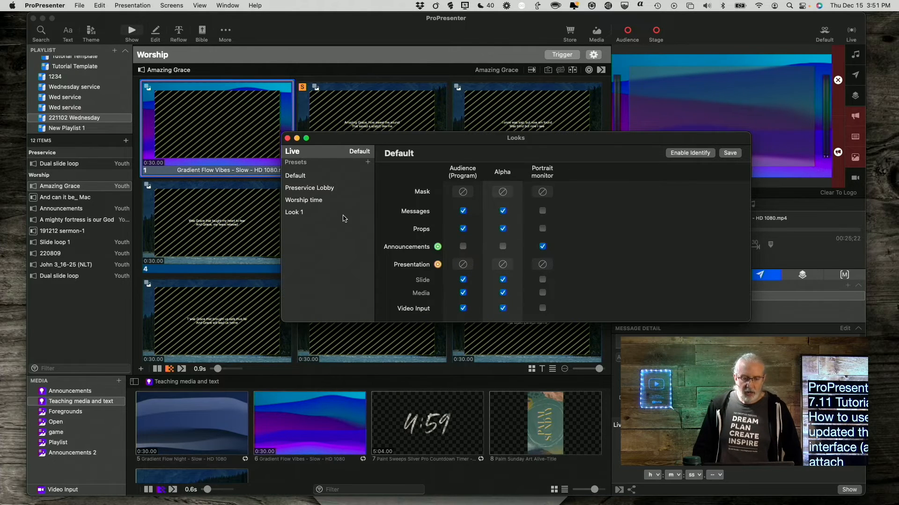
{"action": "mouse_move", "coordinate": [341, 218]}
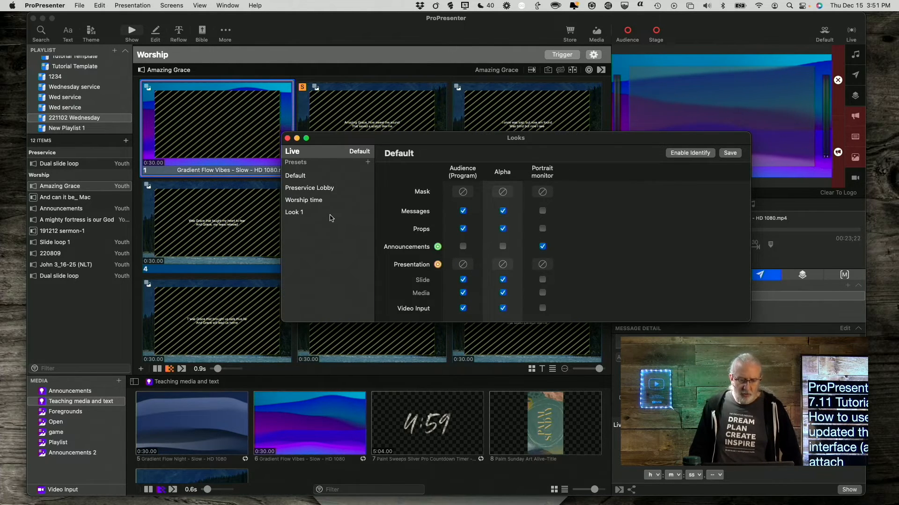
{"action": "mouse_move", "coordinate": [495, 268]}
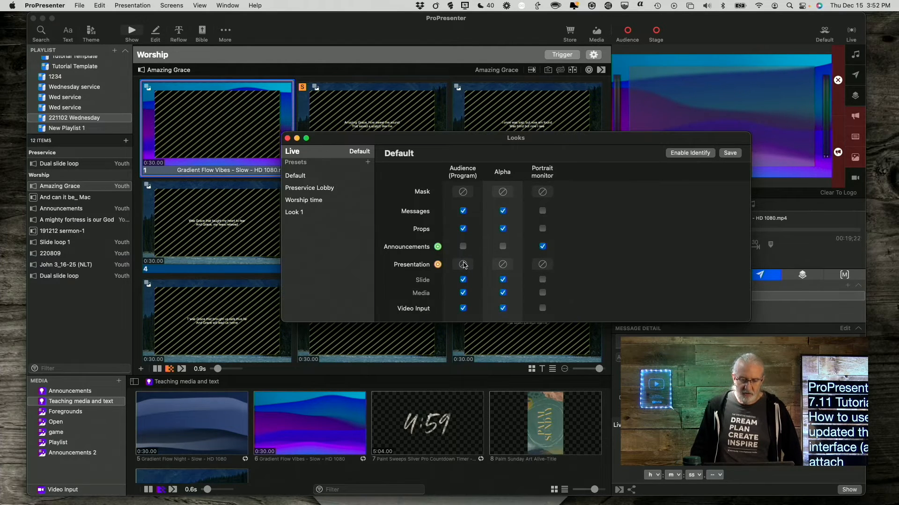
{"action": "left_click", "coordinate": [461, 264]}
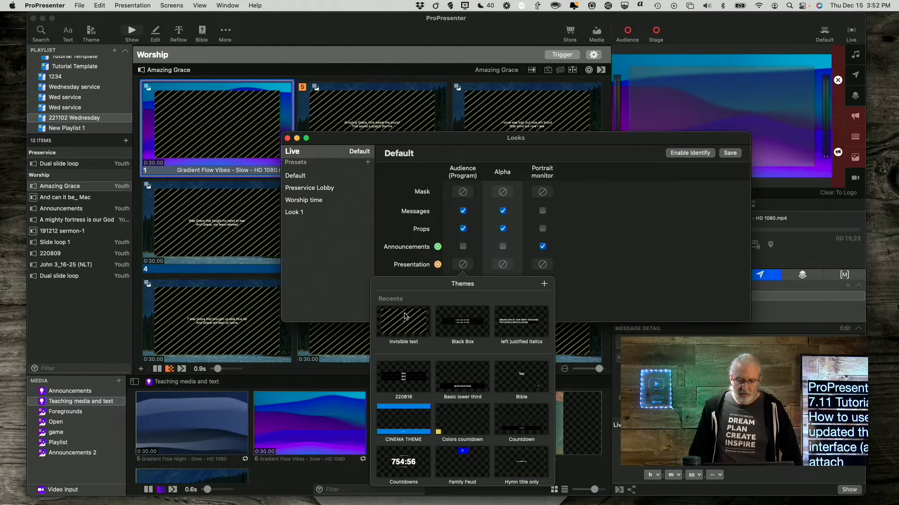
{"action": "mouse_move", "coordinate": [406, 335]}
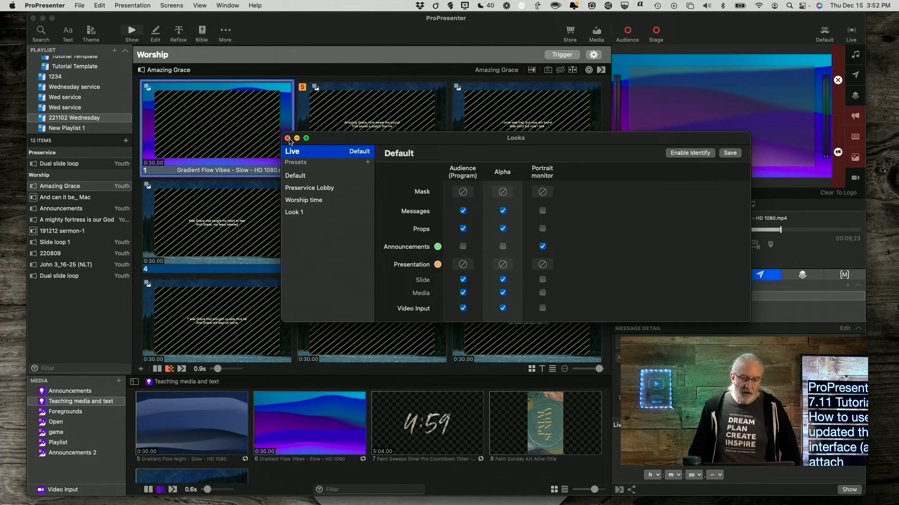
{"action": "left_click", "coordinate": [288, 138]}
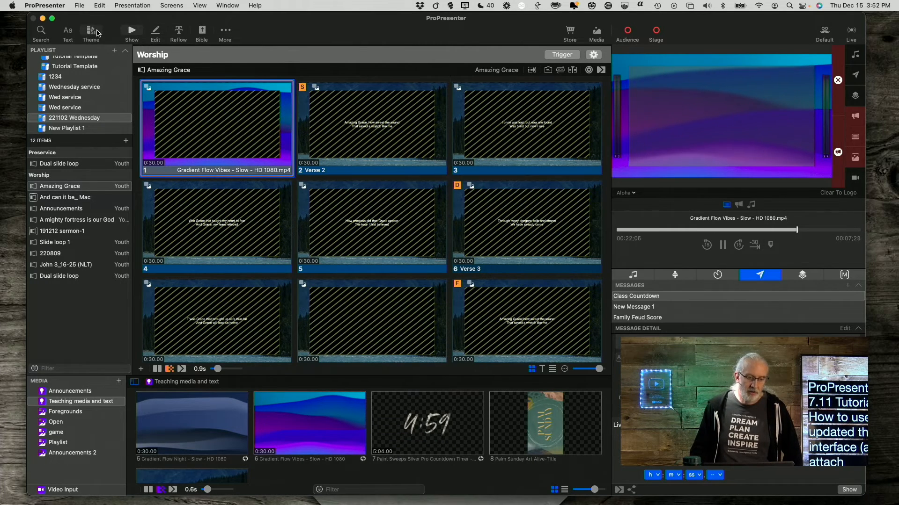
{"action": "left_click", "coordinate": [91, 32]}
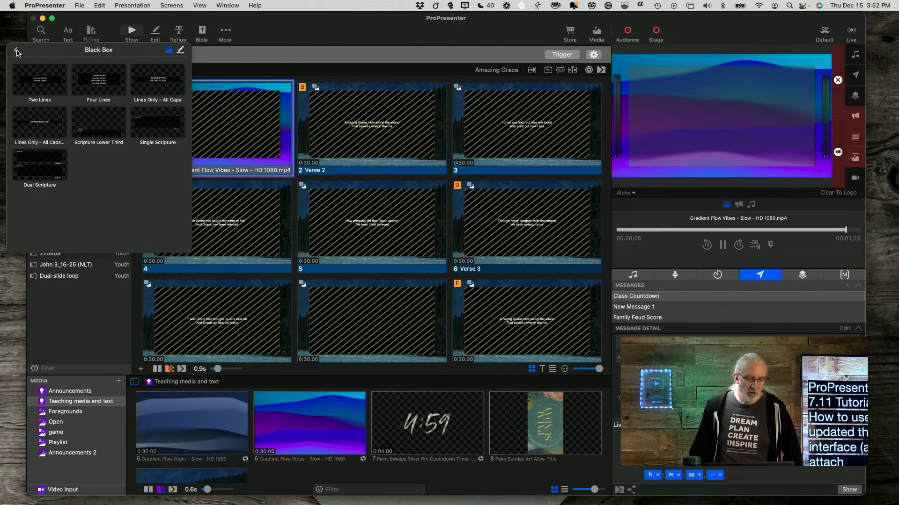
{"action": "left_click", "coordinate": [18, 51]}
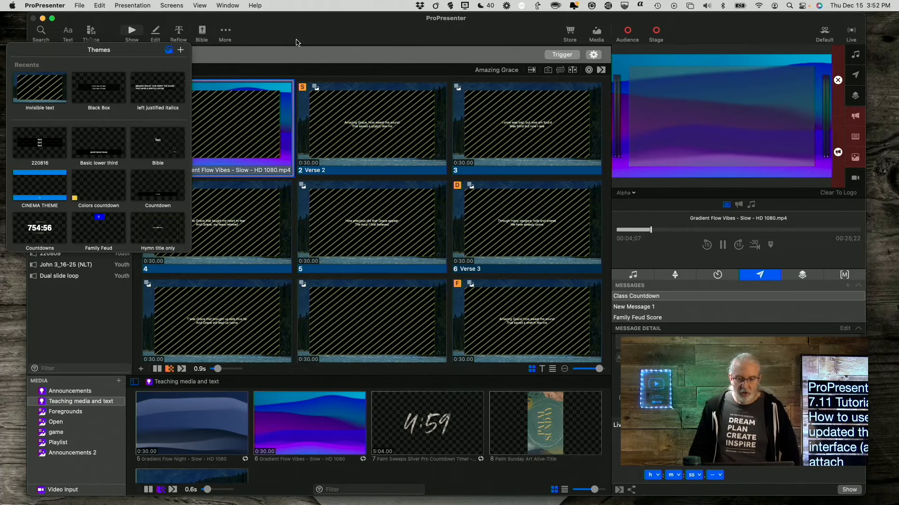
{"action": "left_click", "coordinate": [90, 31]}
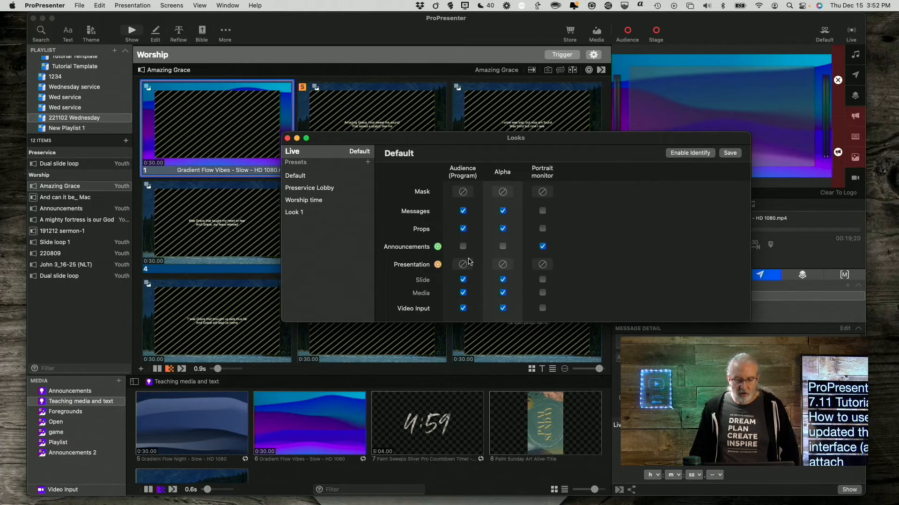
Assign Invisible text from Recents to the Default look's audience Presentation layer, then close Looks.
{"action": "left_click", "coordinate": [462, 264]}
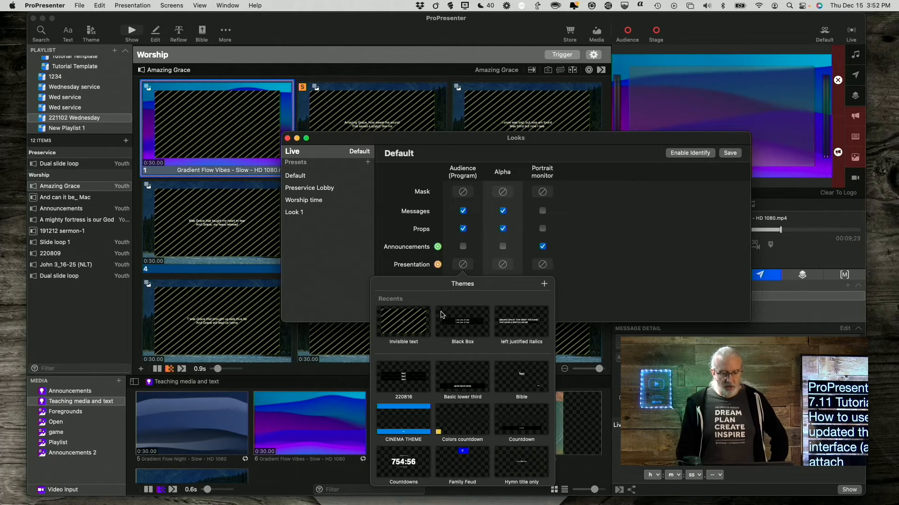
{"action": "mouse_move", "coordinate": [416, 320]}
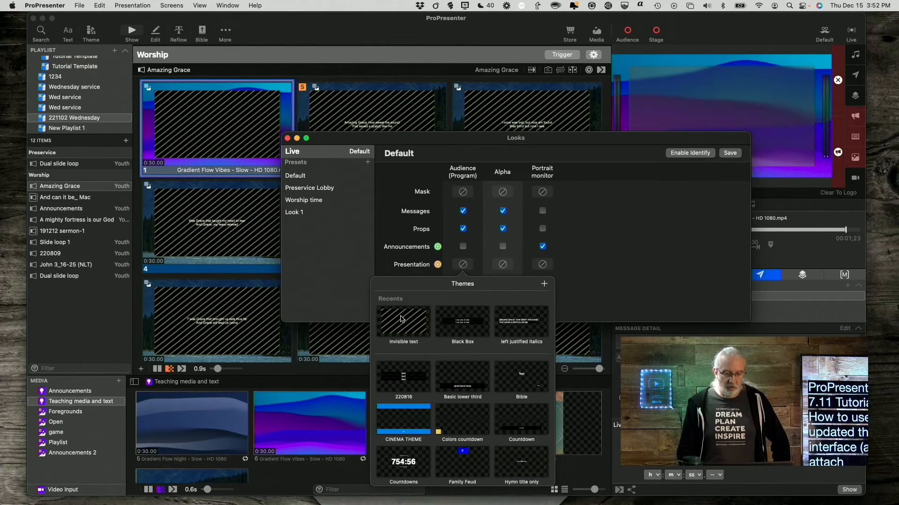
{"action": "left_click", "coordinate": [403, 321]}
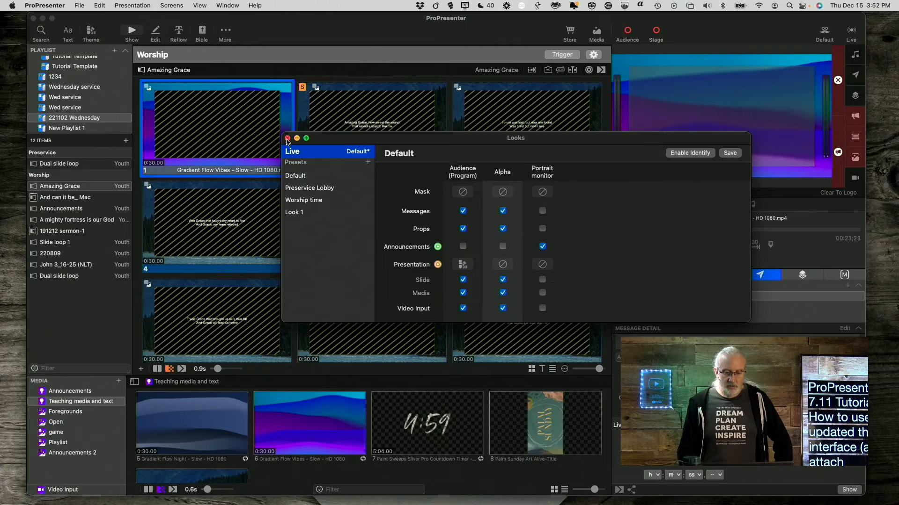
{"action": "left_click", "coordinate": [287, 139]}
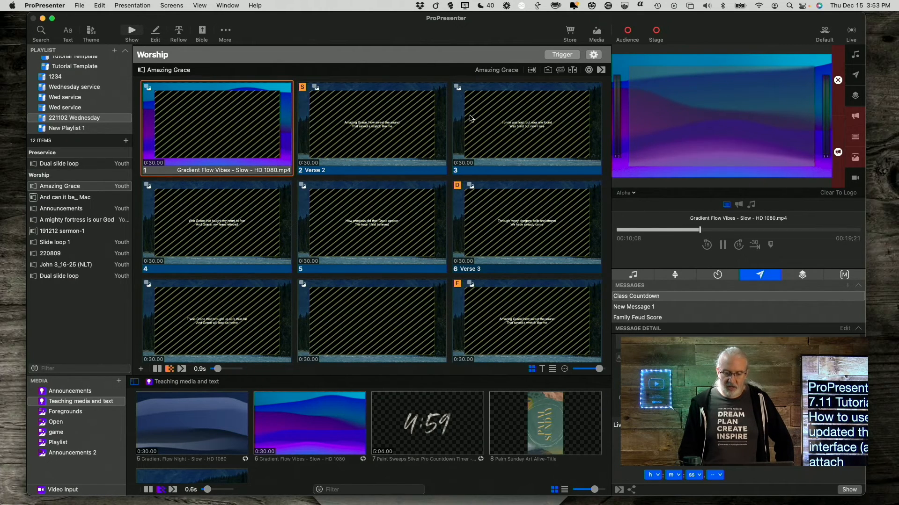
Switch the output preview from Alpha to the Audience (Program) screen.
{"action": "left_click", "coordinate": [626, 192]}
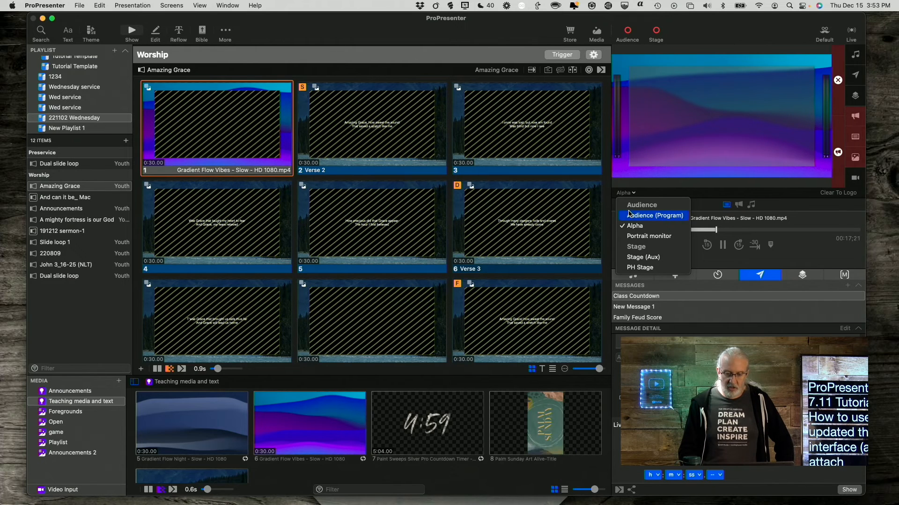
{"action": "left_click", "coordinate": [654, 216]}
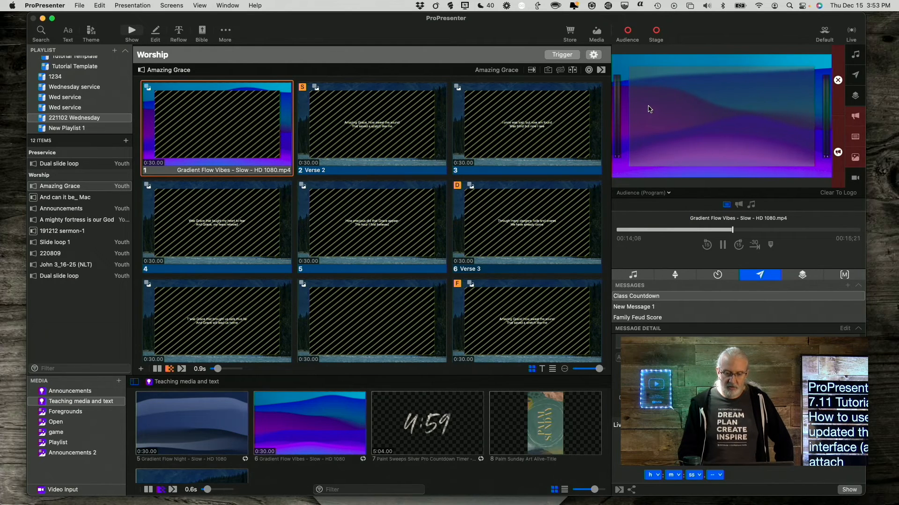
{"action": "mouse_move", "coordinate": [372, 176]}
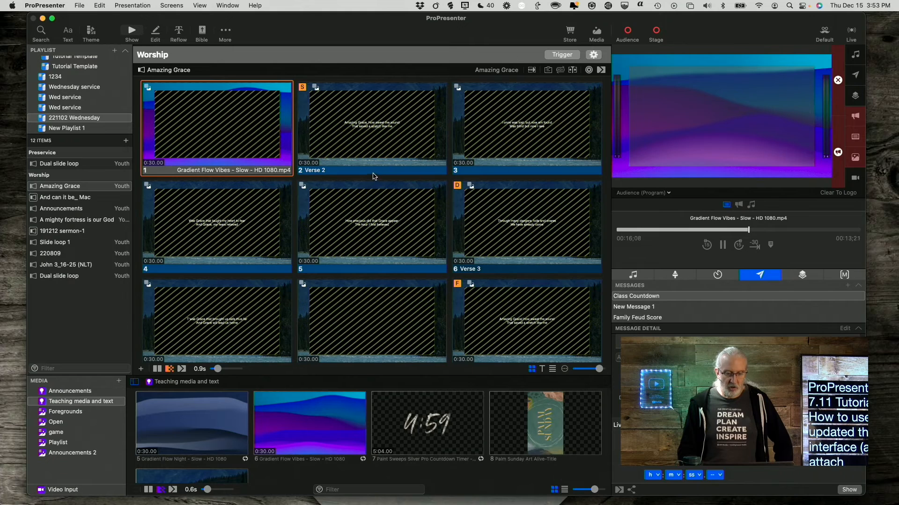